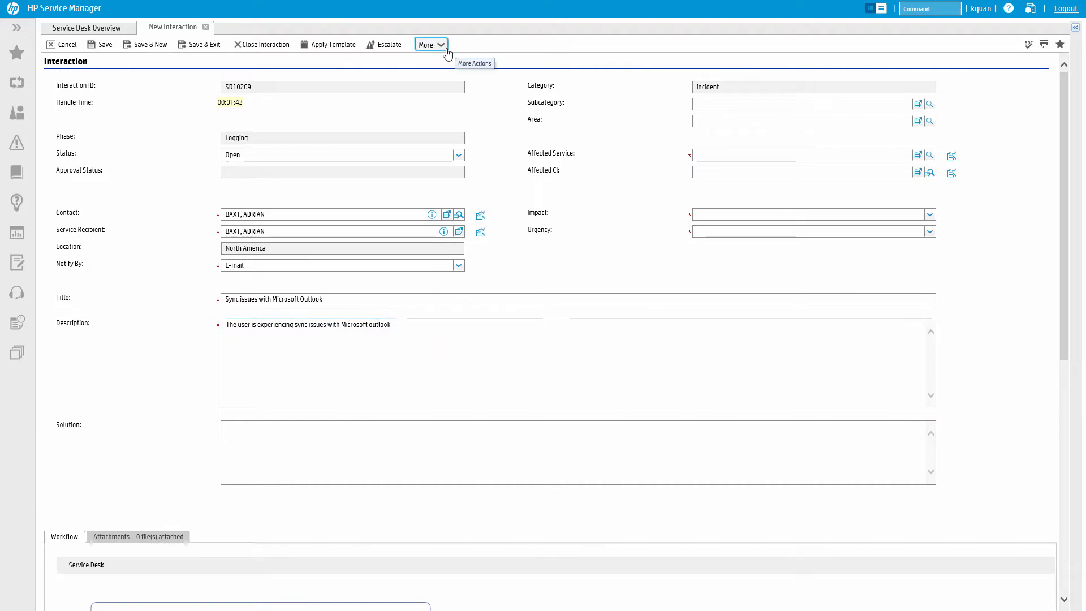
Bring up the More actions list on interaction SD10209 to reach Search Knowledge.
left_click(427, 44)
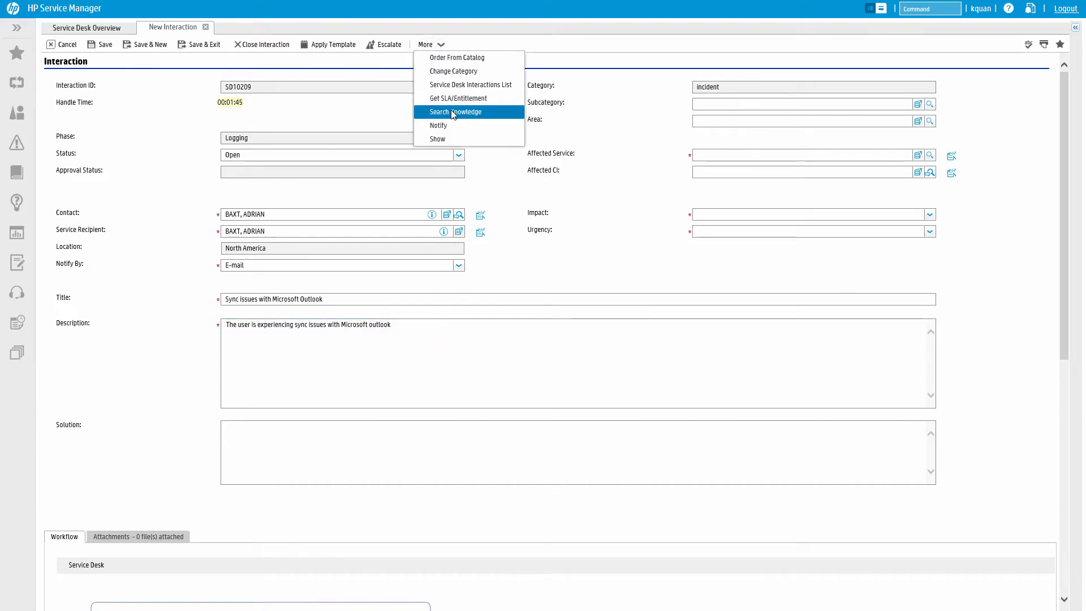
mouse_move(495, 116)
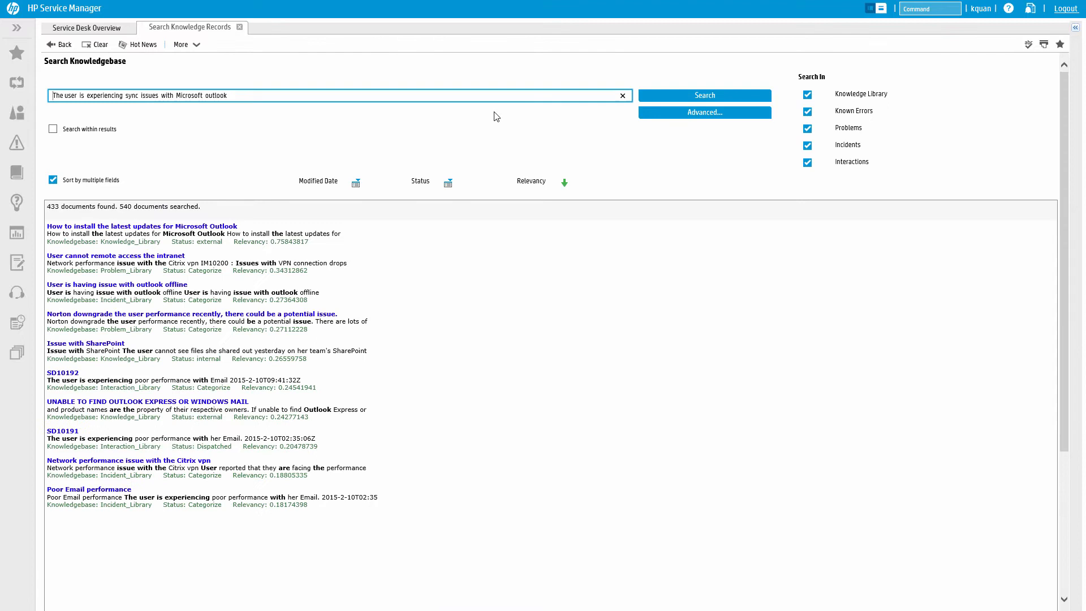
mouse_move(241, 197)
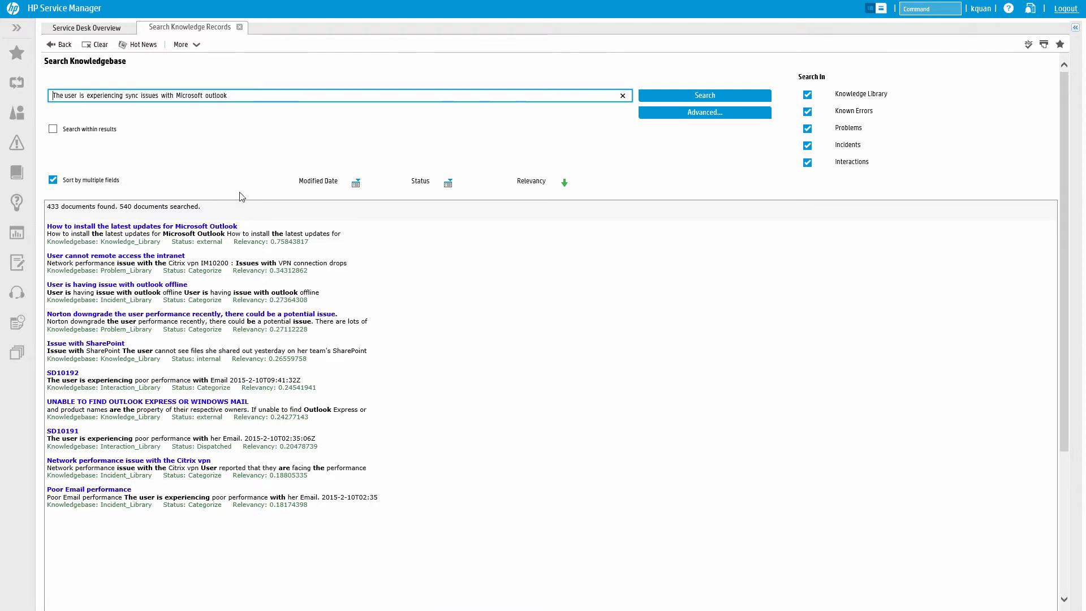
mouse_move(185, 263)
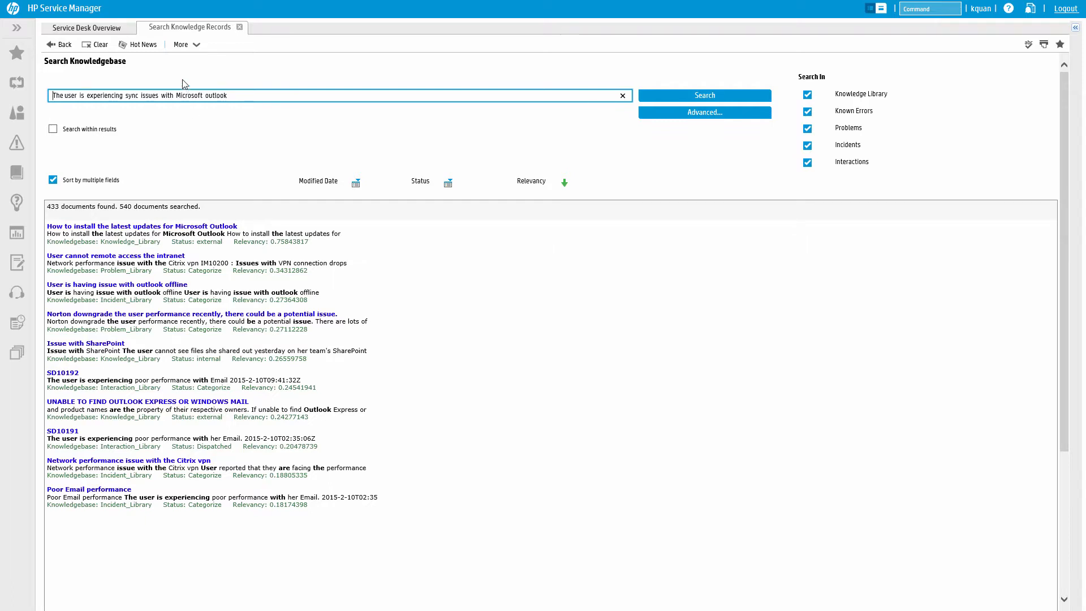
mouse_move(143, 44)
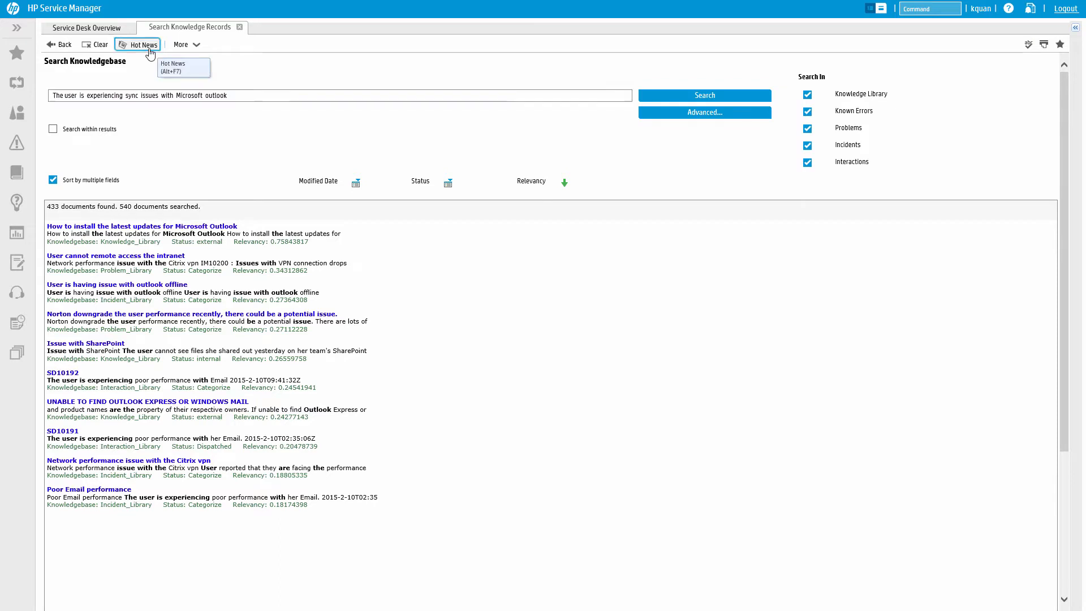
Show the Hot News articles and open knowledge document KM0581.
left_click(143, 44)
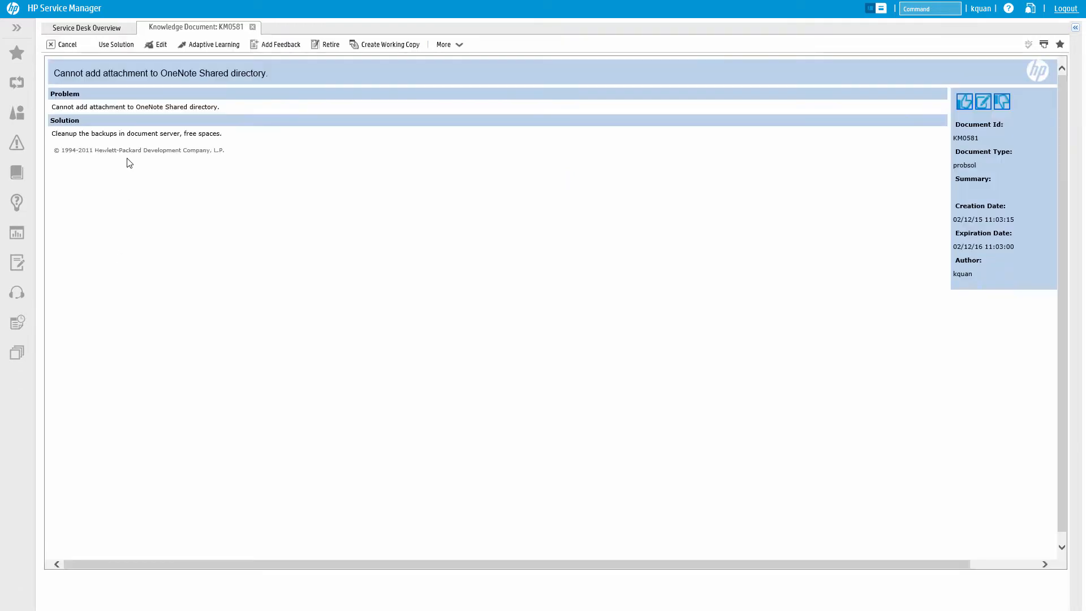
mouse_move(133, 121)
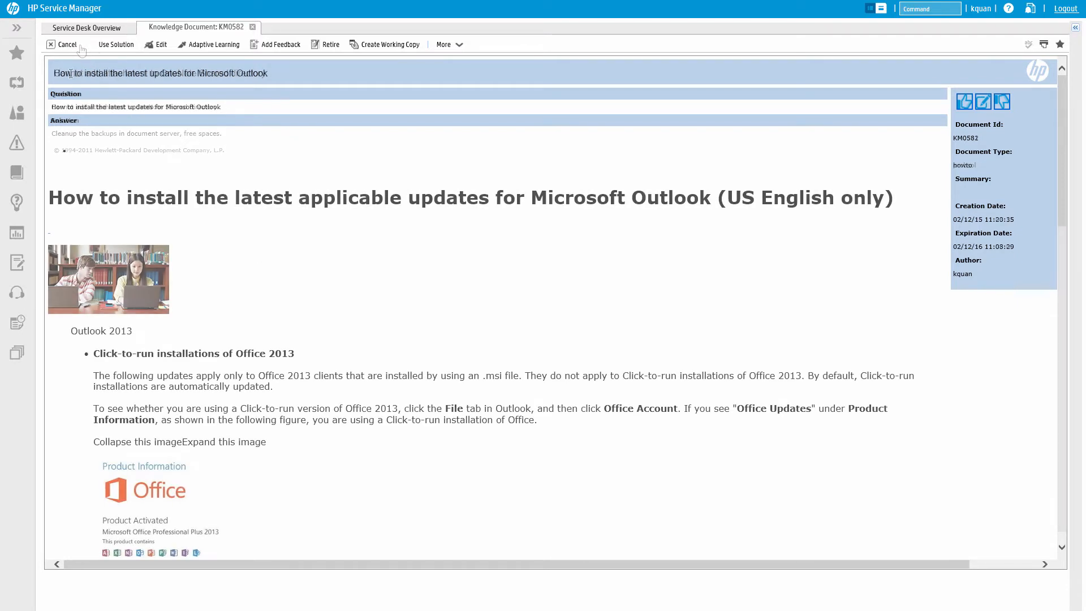
mouse_move(115, 44)
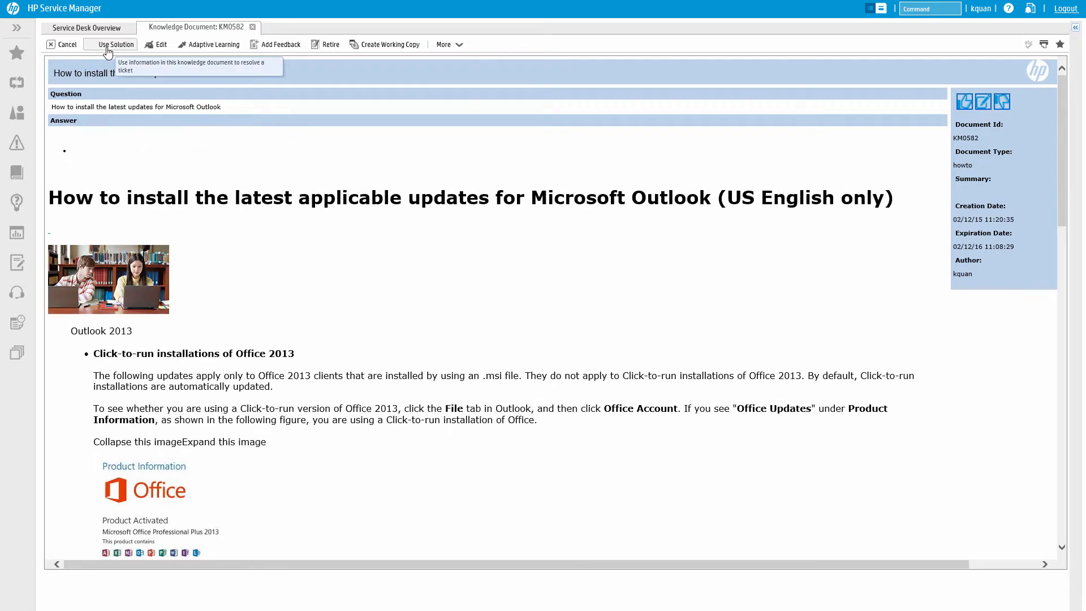
Apply article KM0582's Outlook update content as SD10209's solution.
left_click(116, 44)
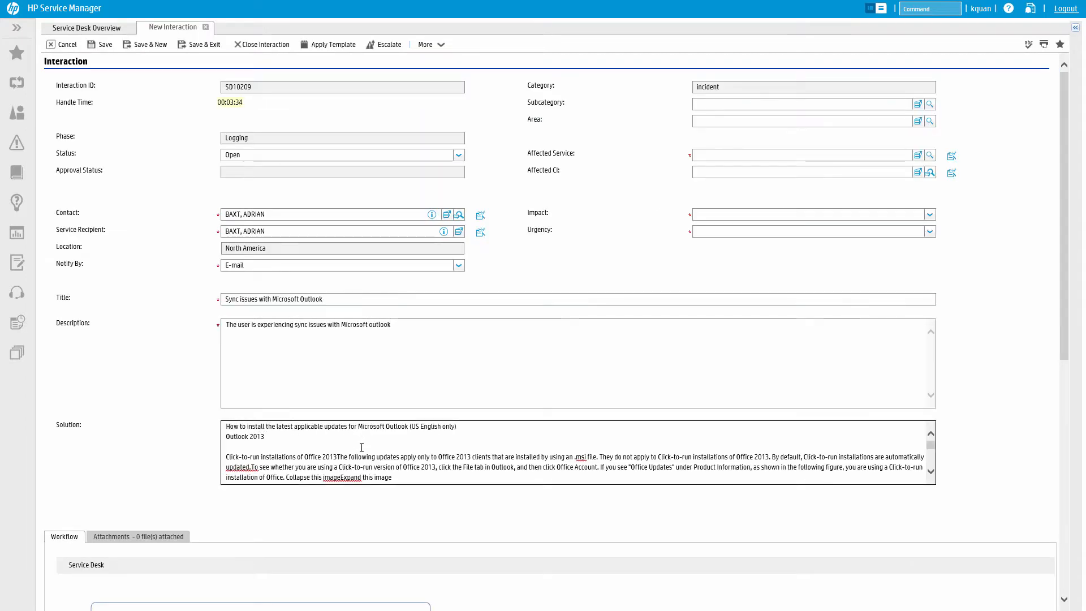
scroll("down", 3)
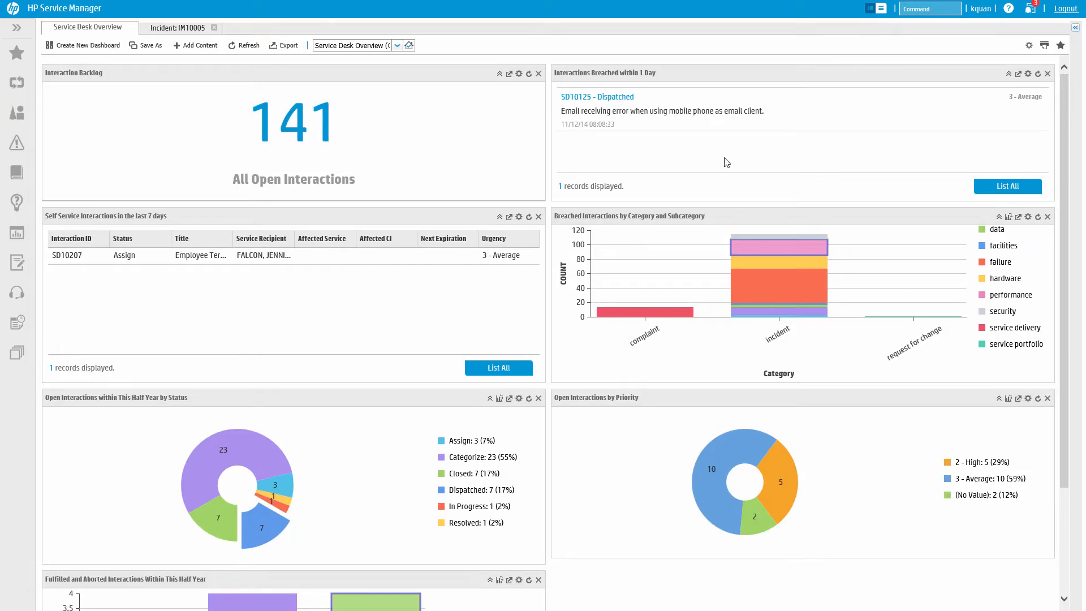
mouse_move(548, 158)
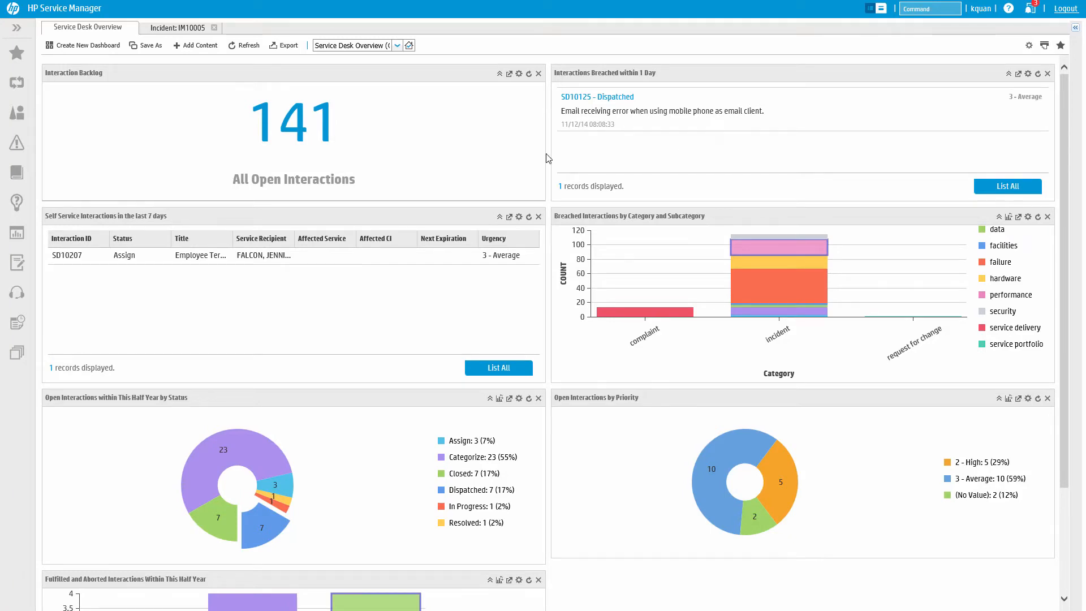
Start a new Reference-type knowledge document via Knowledge Management > Contribute Knowledge.
left_click(17, 172)
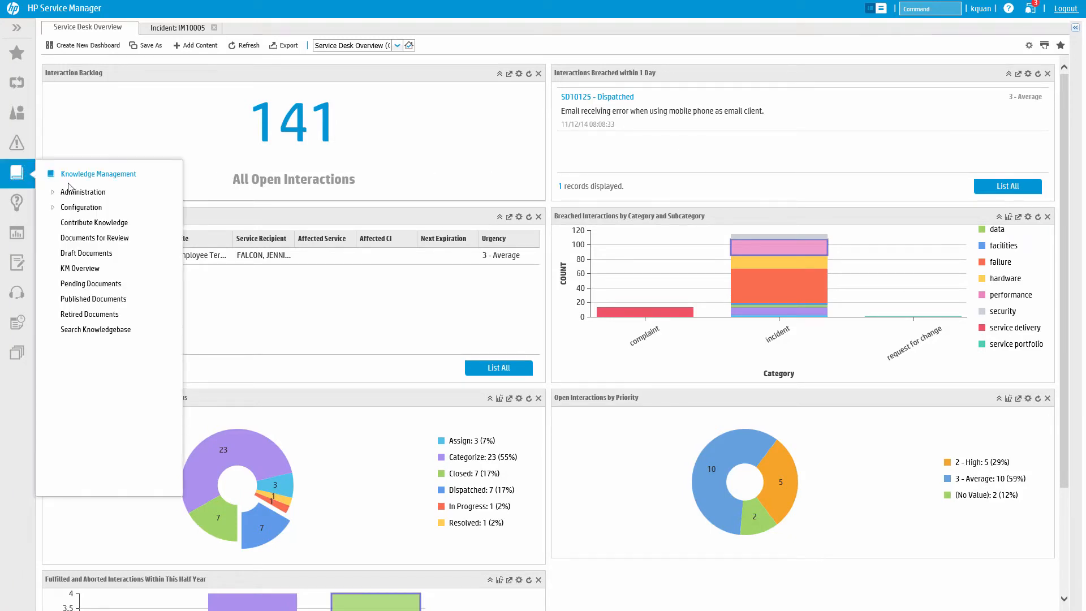
left_click(93, 223)
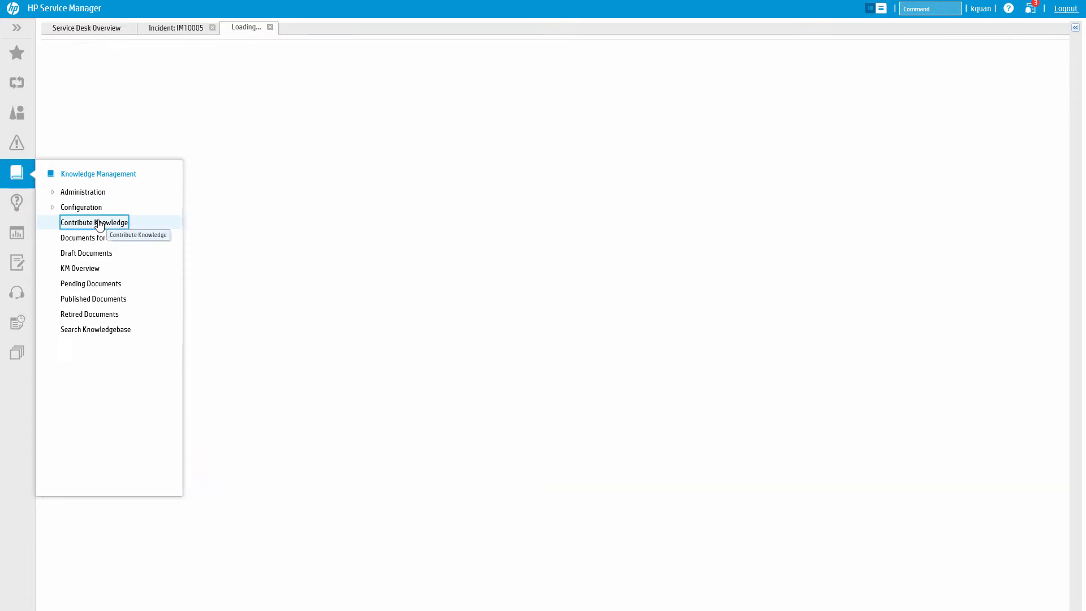
left_click(94, 223)
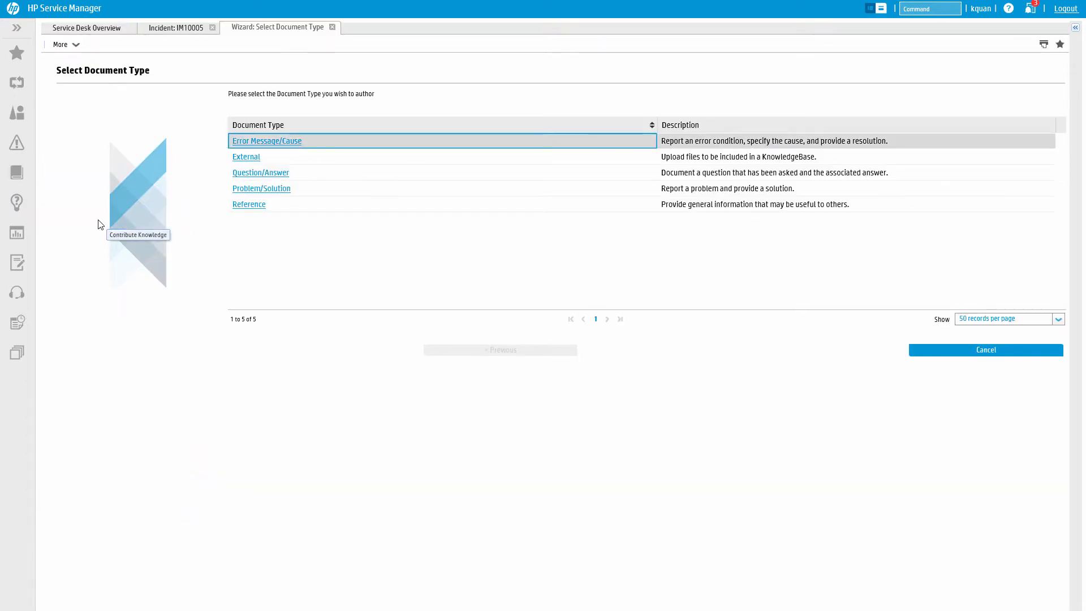
mouse_move(270, 172)
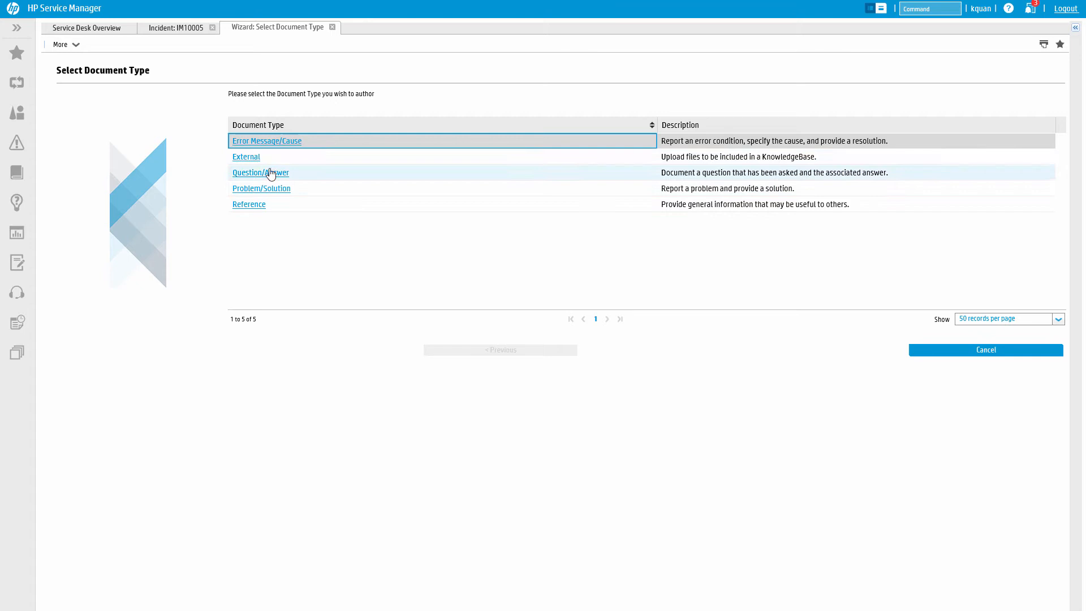
mouse_move(270, 192)
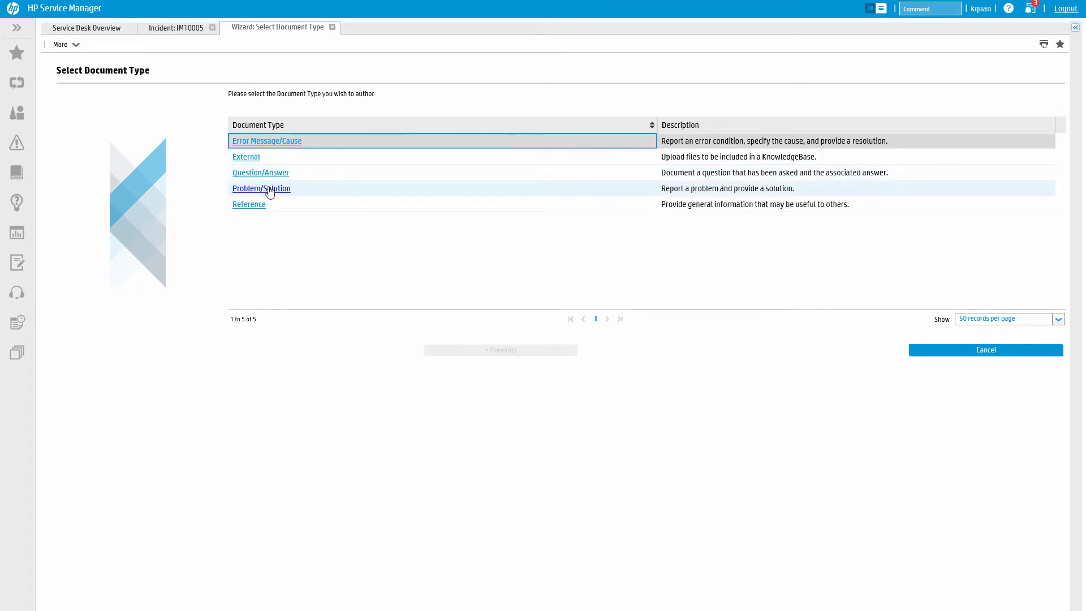
mouse_move(252, 205)
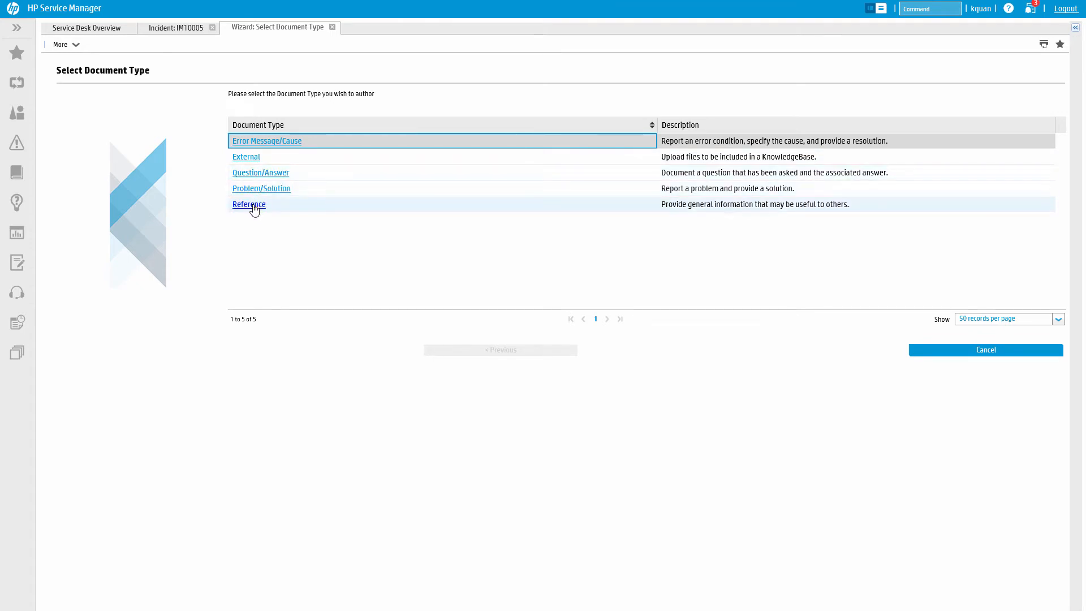
left_click(249, 204)
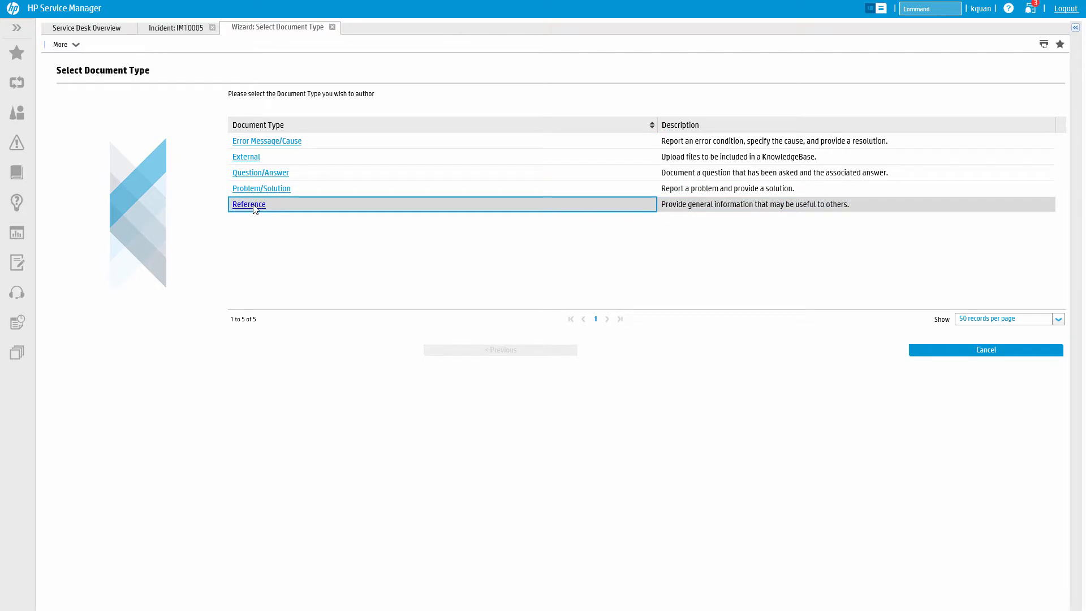
left_click(247, 204)
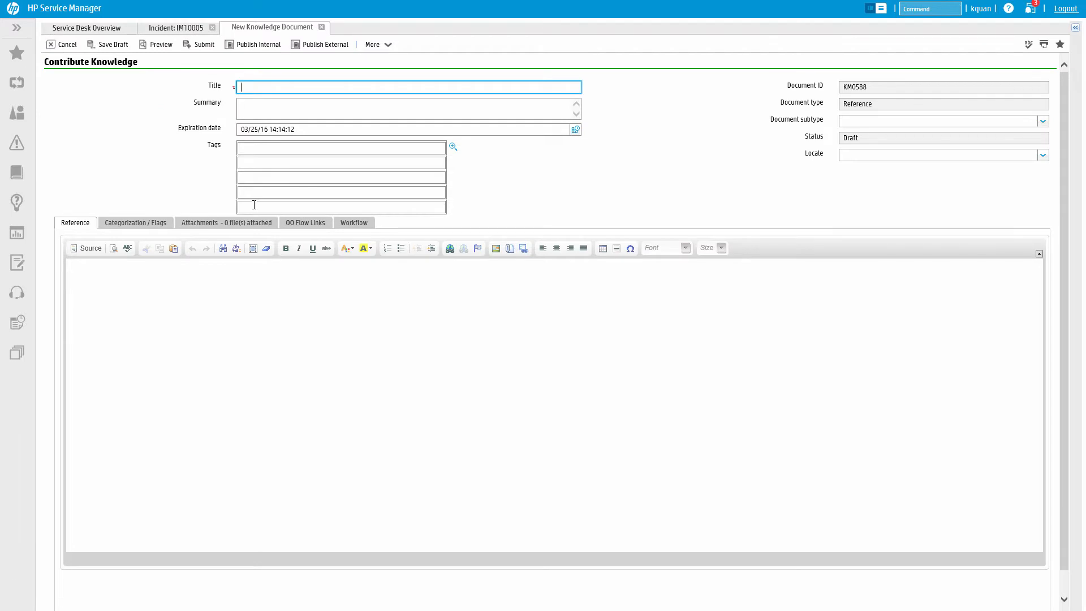
Title draft KM0588 'Instructions on Converting a PDF to a Word Document' and return to its content.
type("Instructions on Converting a PDF to a Word Doc")
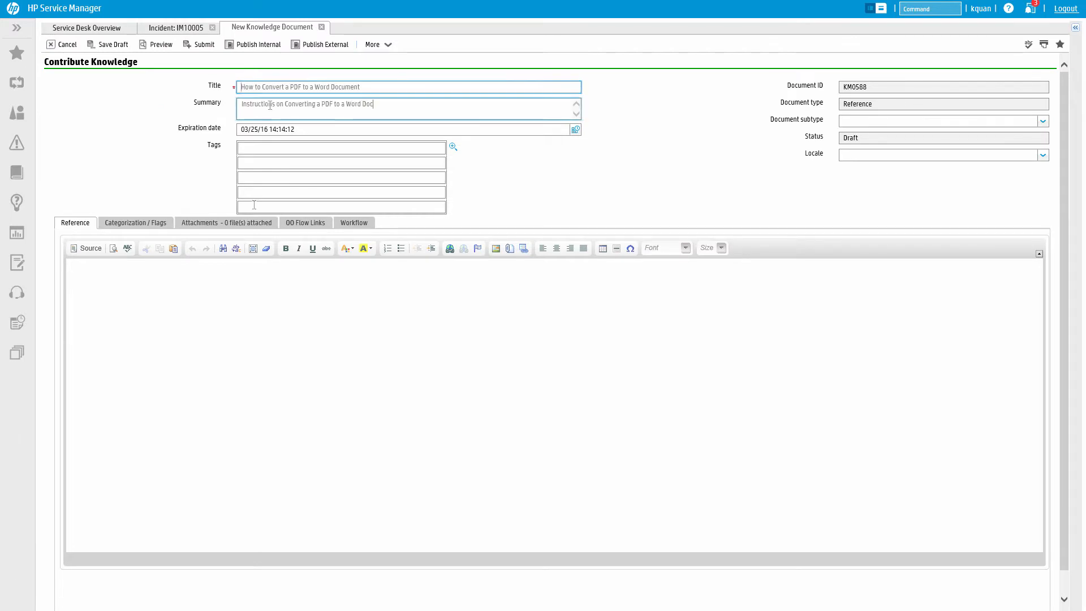
type("ument")
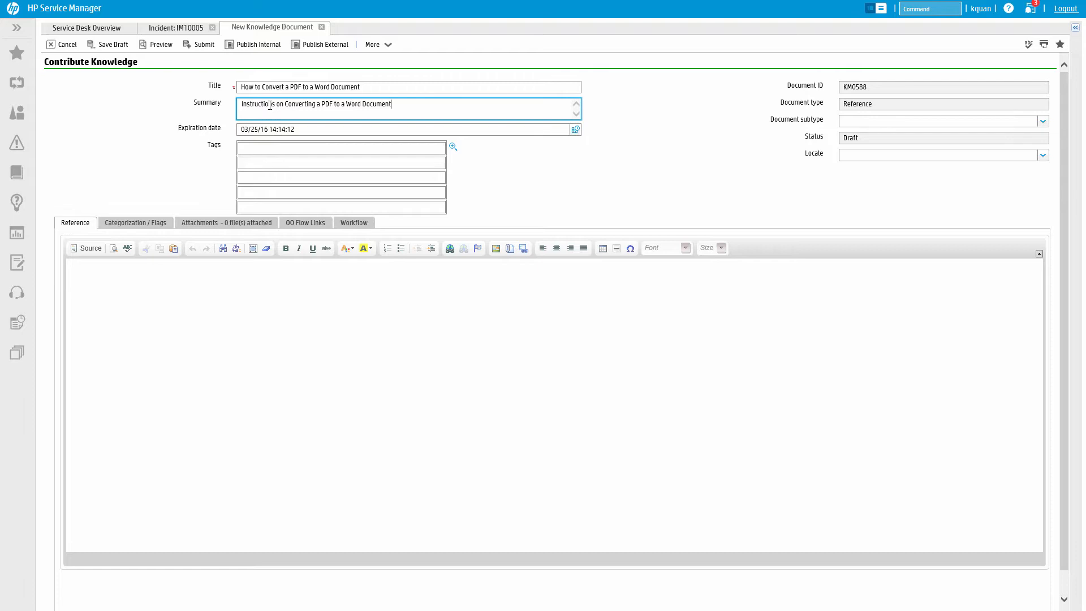
mouse_move(199, 301)
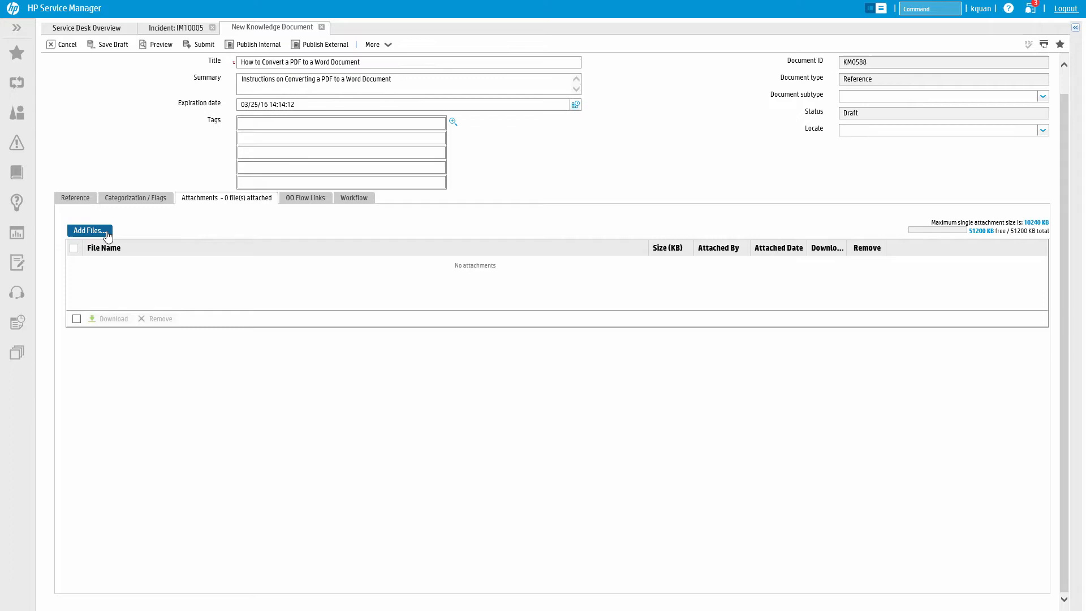
left_click(75, 197)
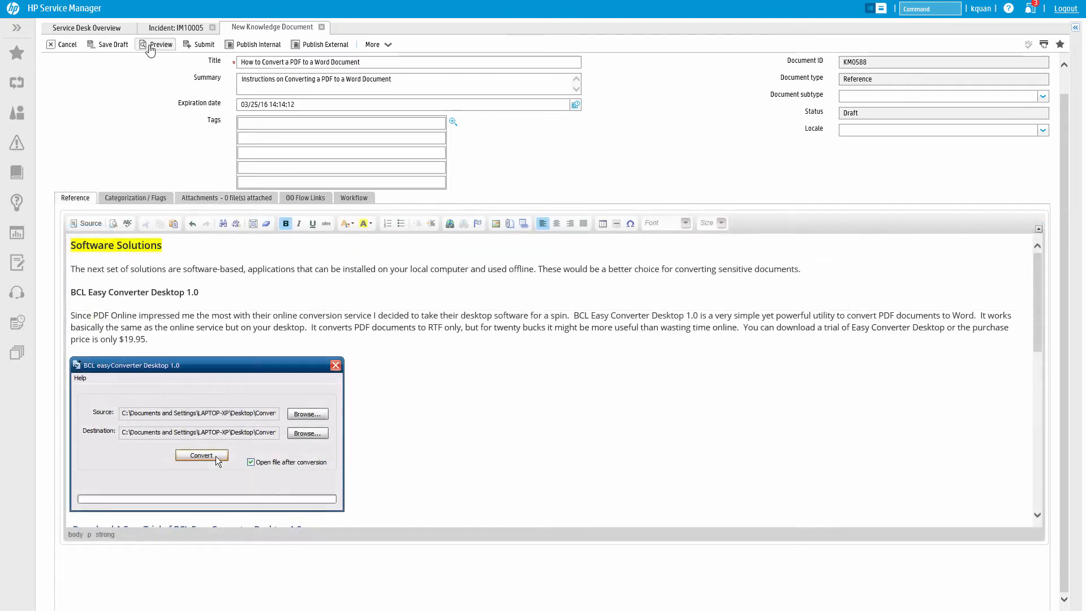
Preview the finished article, then close it to return to incident IM10005.
left_click(159, 45)
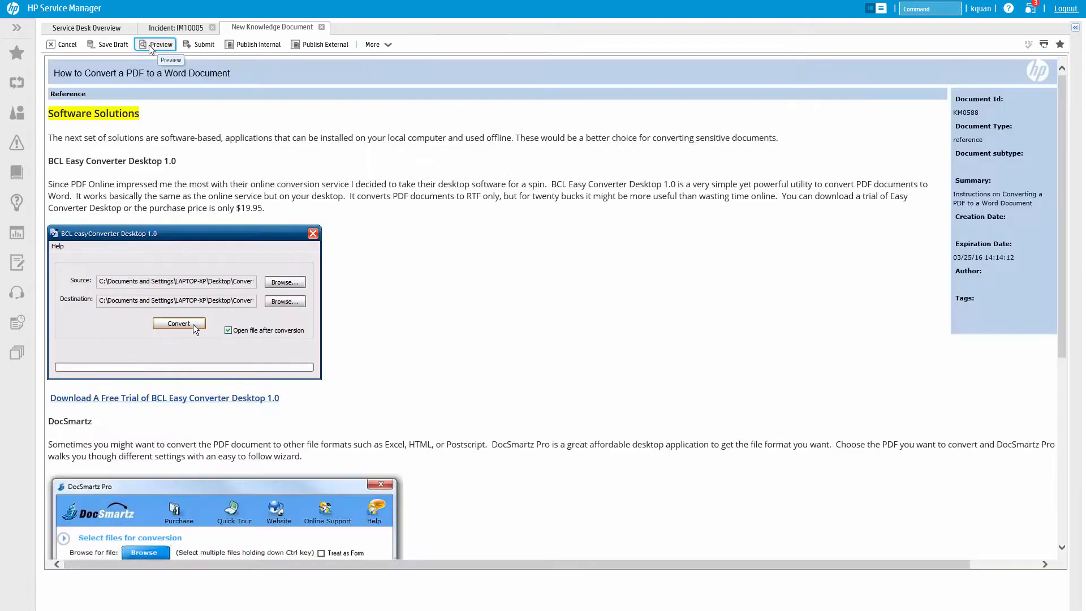
left_click(159, 44)
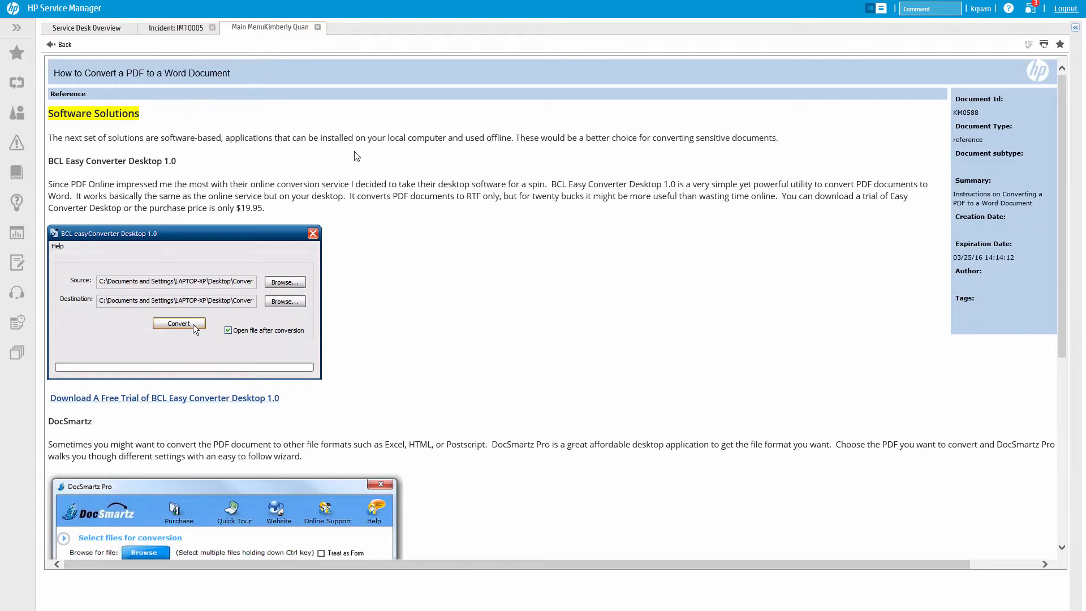
left_click(175, 27)
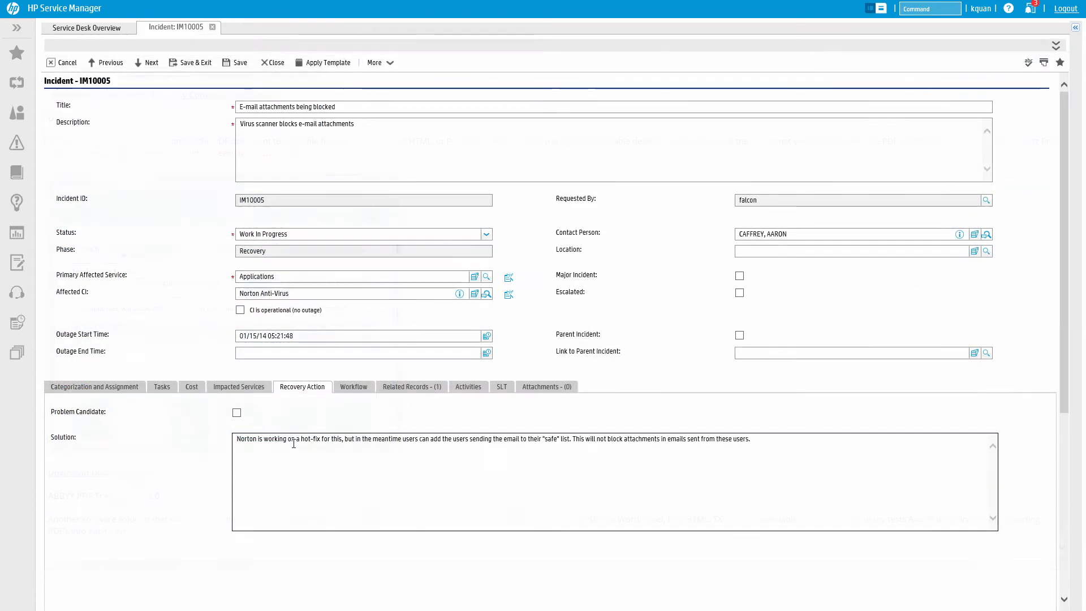
Create a Reference knowledge document from incident IM10005 via More > Create Knowledge.
left_click(376, 62)
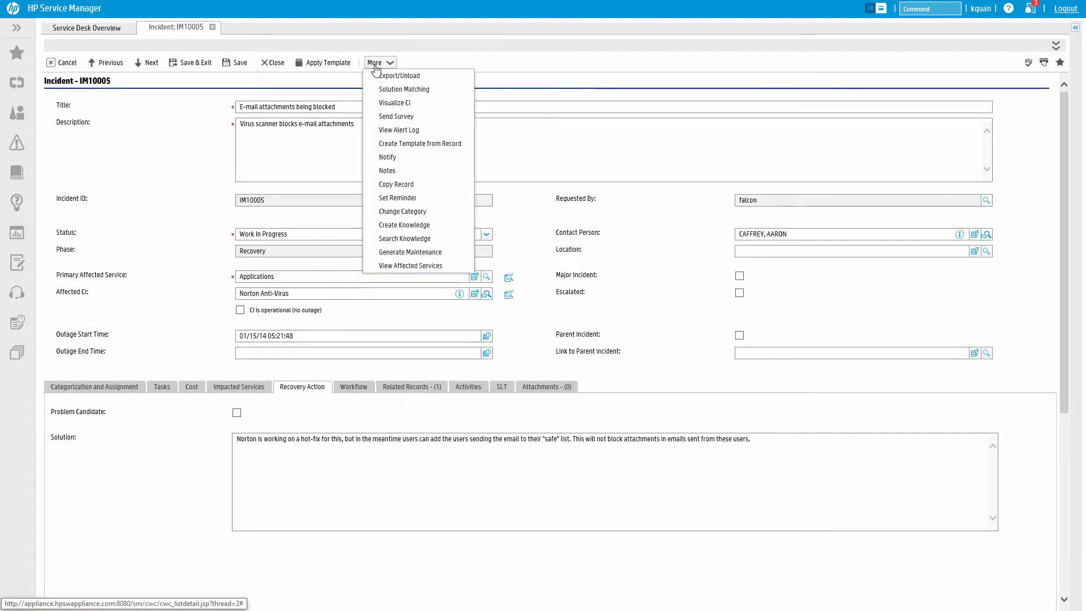
mouse_move(405, 224)
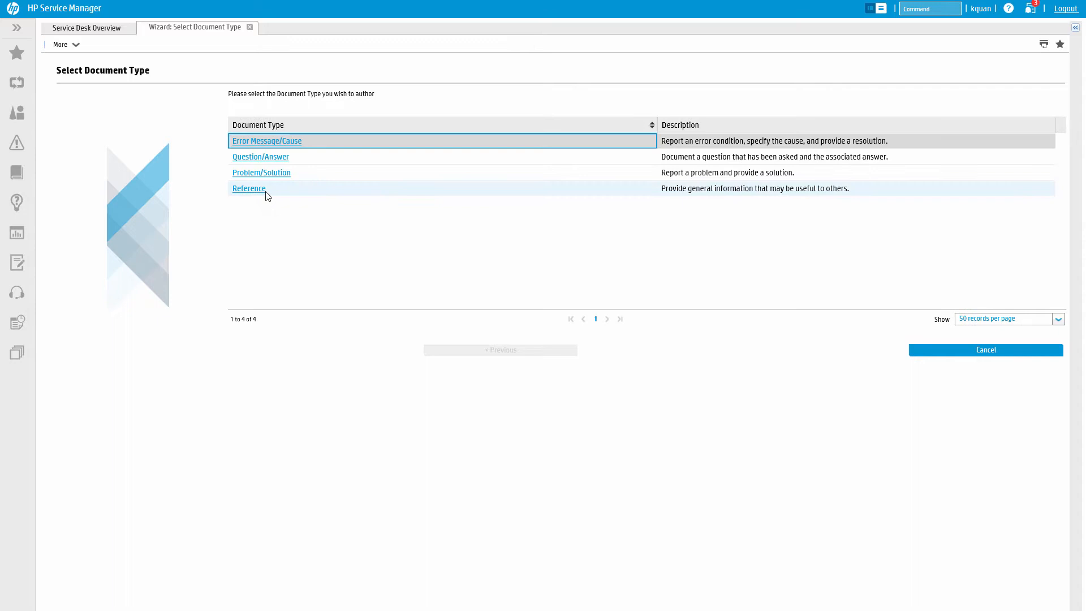
left_click(248, 188)
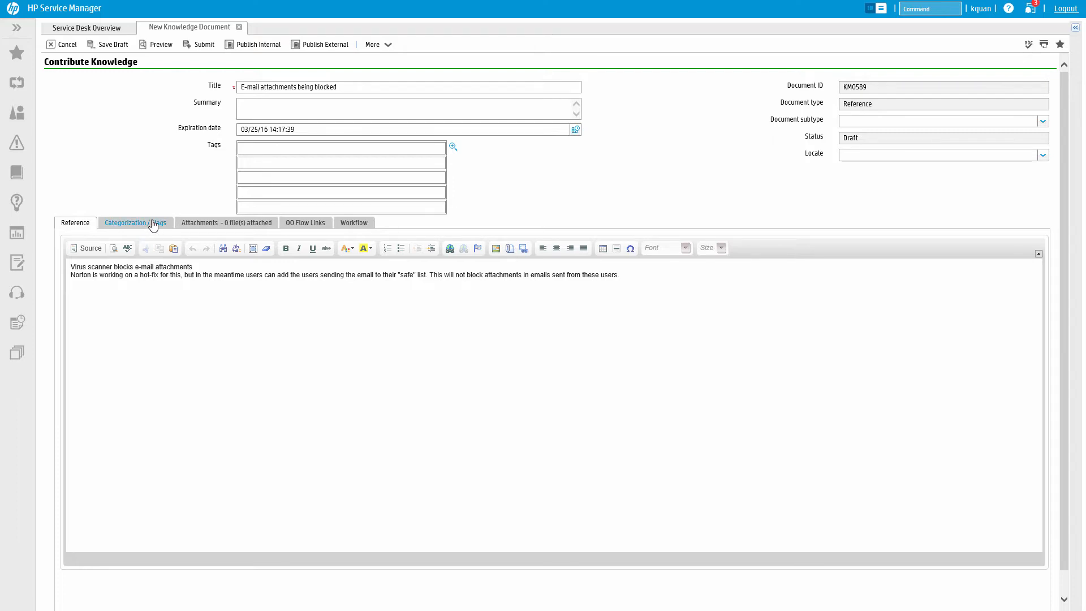
Flag KM0589 as Hot News with a valid-from date of March 26, 2015.
left_click(135, 223)
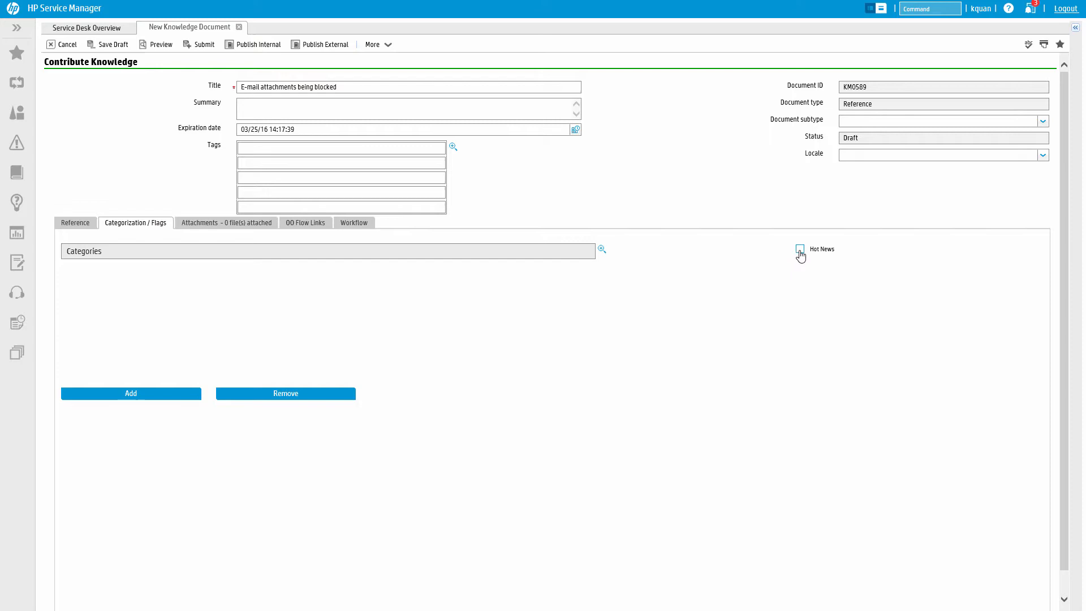
left_click(800, 249)
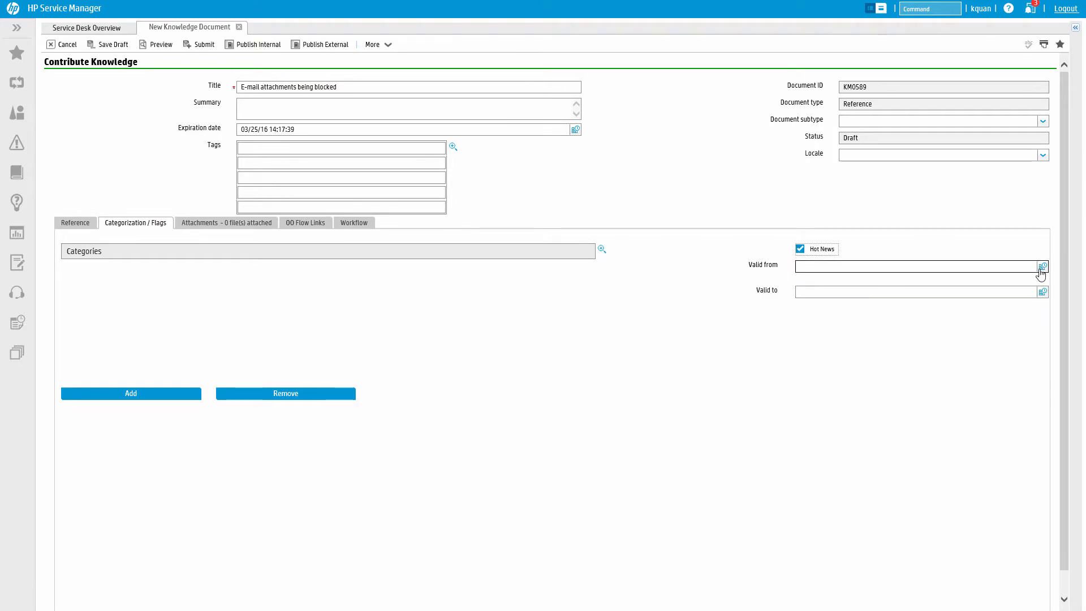
left_click(1042, 266)
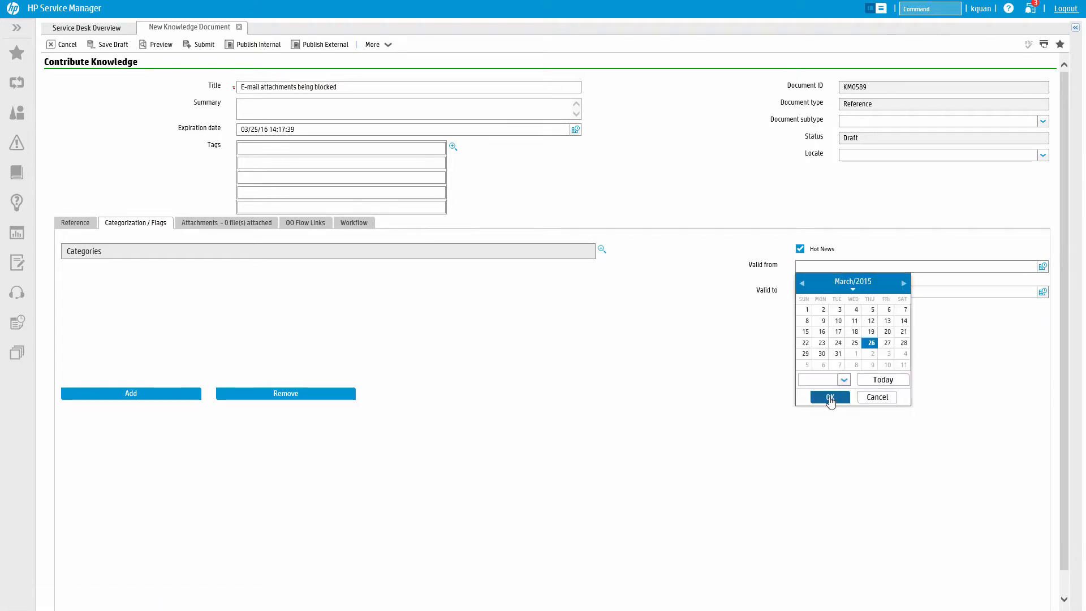
left_click(829, 396)
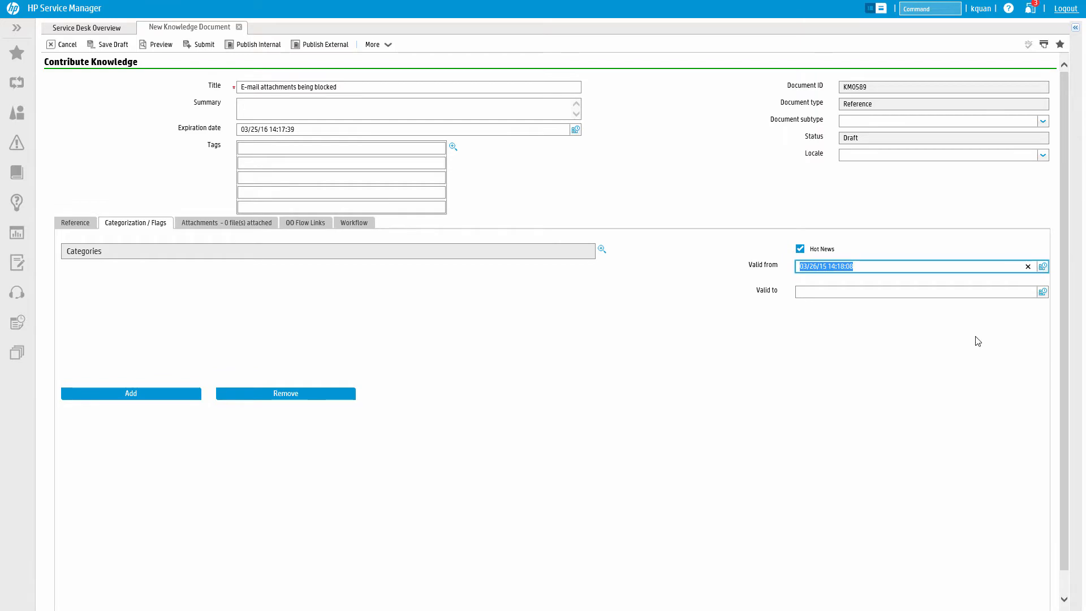
Set the valid-to date one month later from the calendar picker.
left_click(1042, 292)
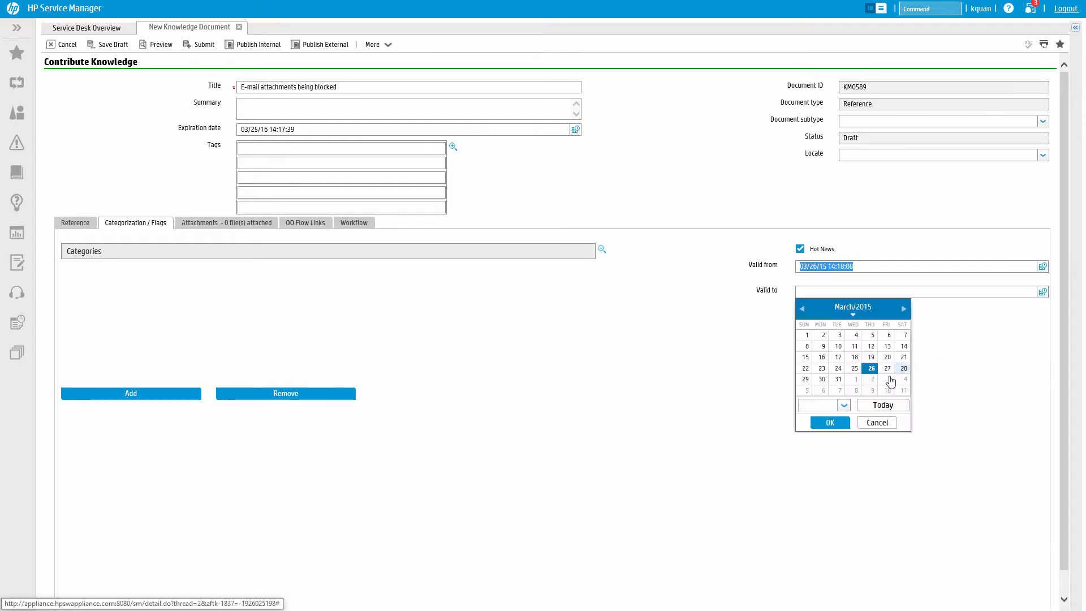
left_click(904, 307)
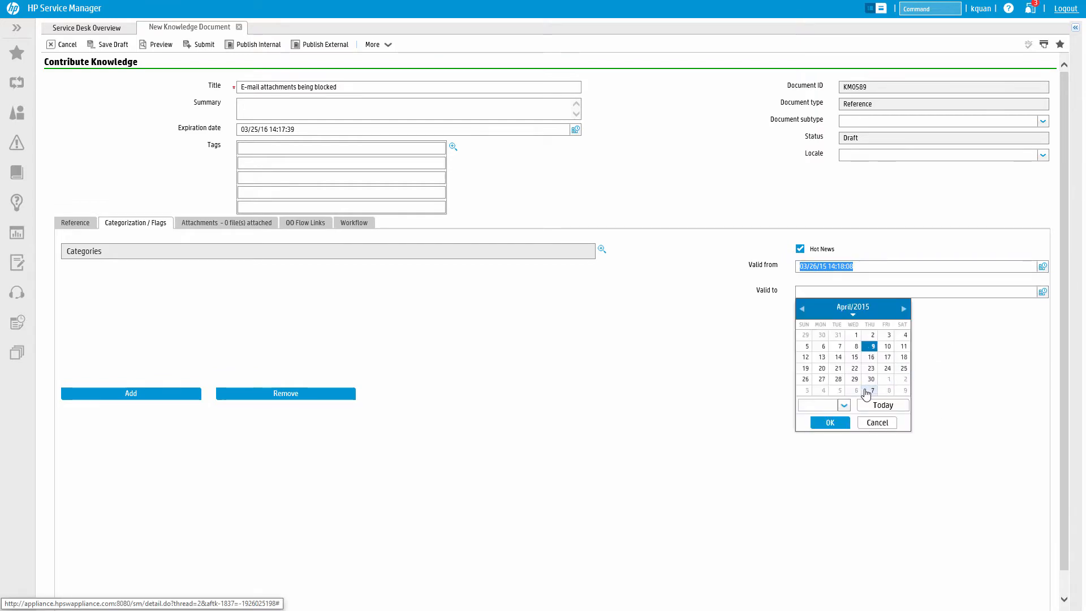
left_click(829, 422)
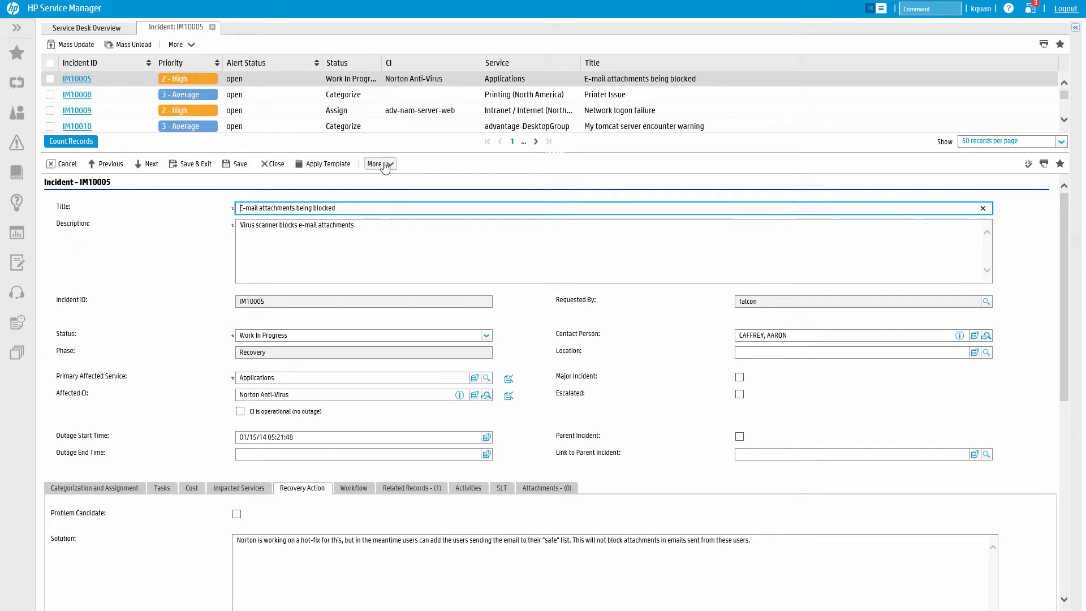
Run More > Search Knowledge from incident IM10005 using its prefilled virus-scanner description.
left_click(380, 163)
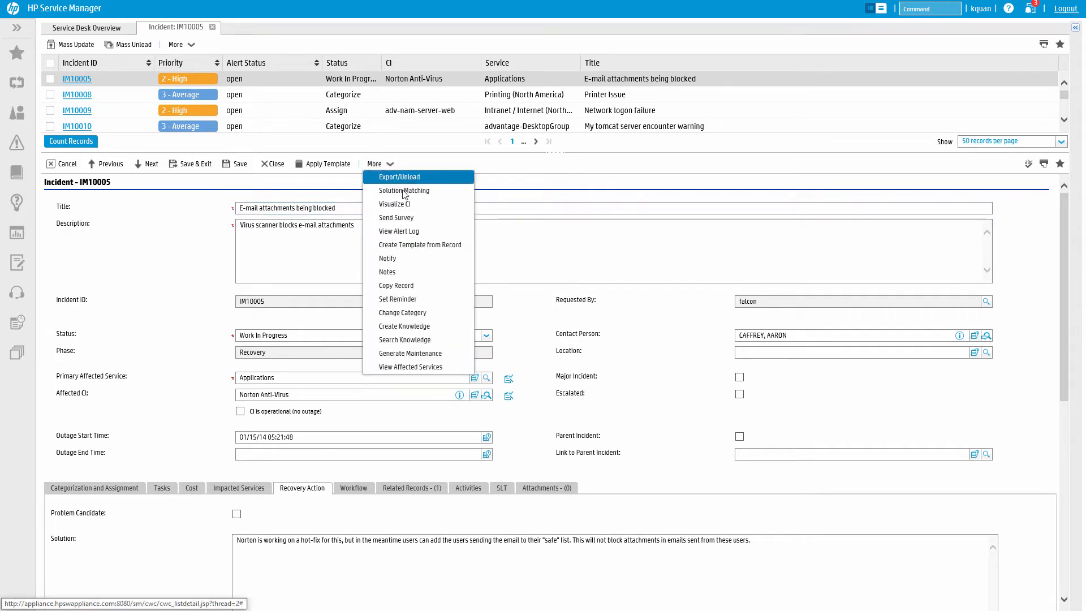
mouse_move(405, 339)
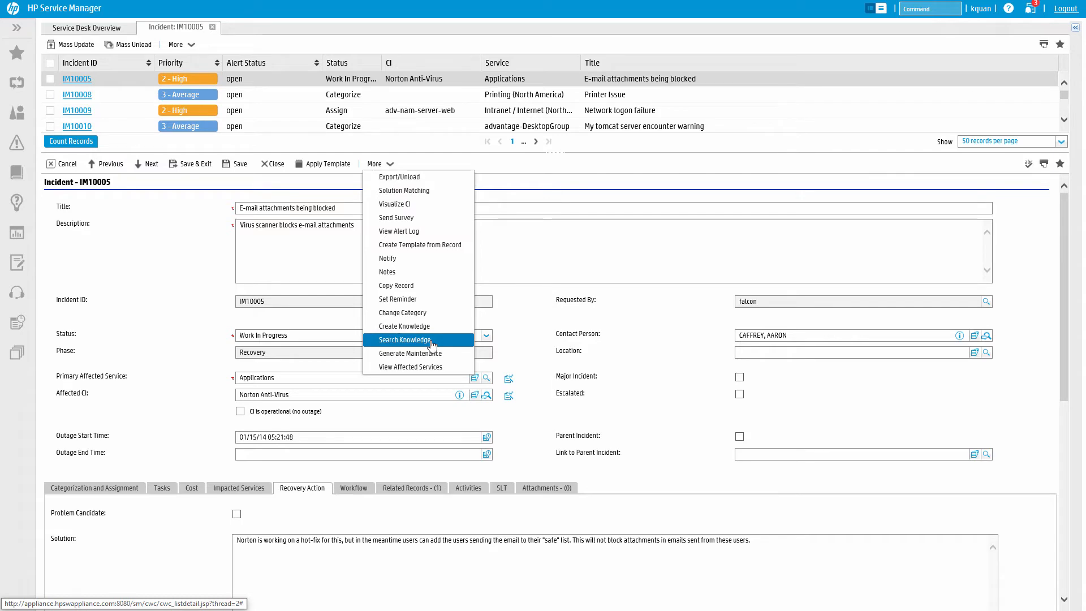
left_click(404, 340)
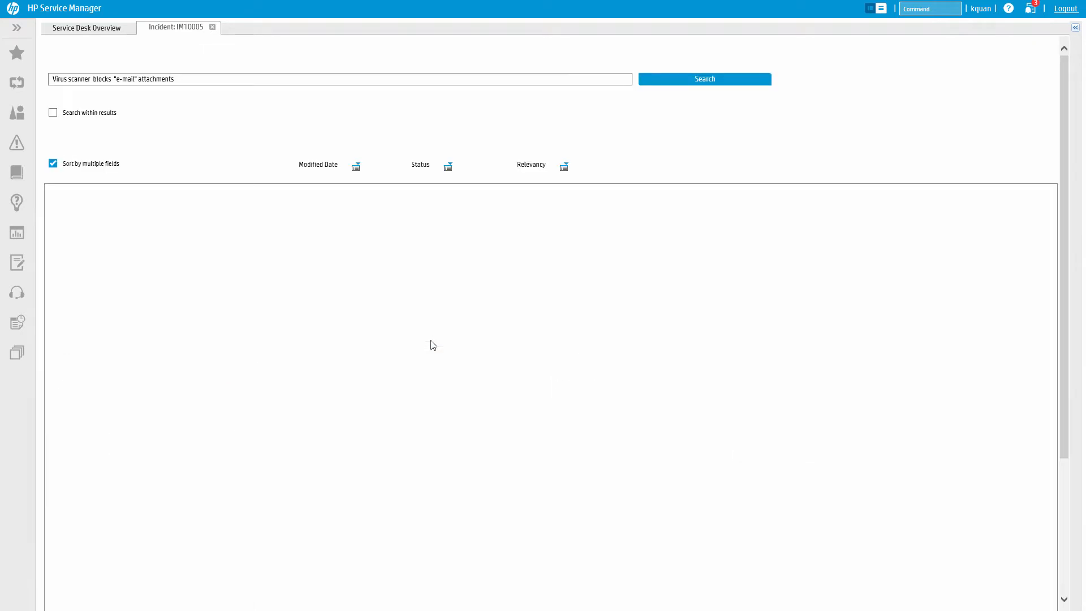
left_click(703, 78)
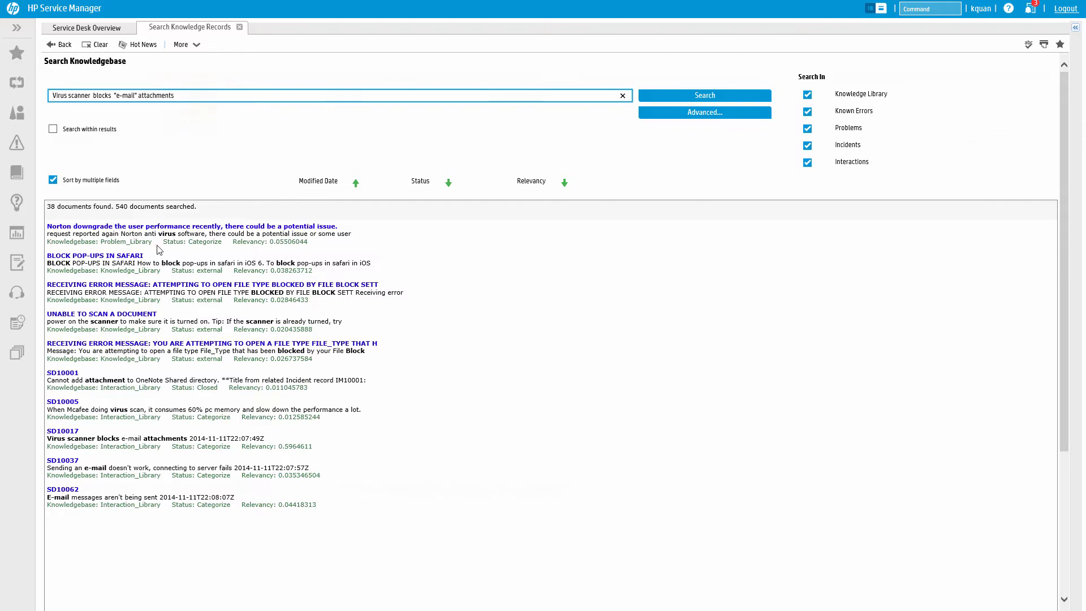
left_click(17, 173)
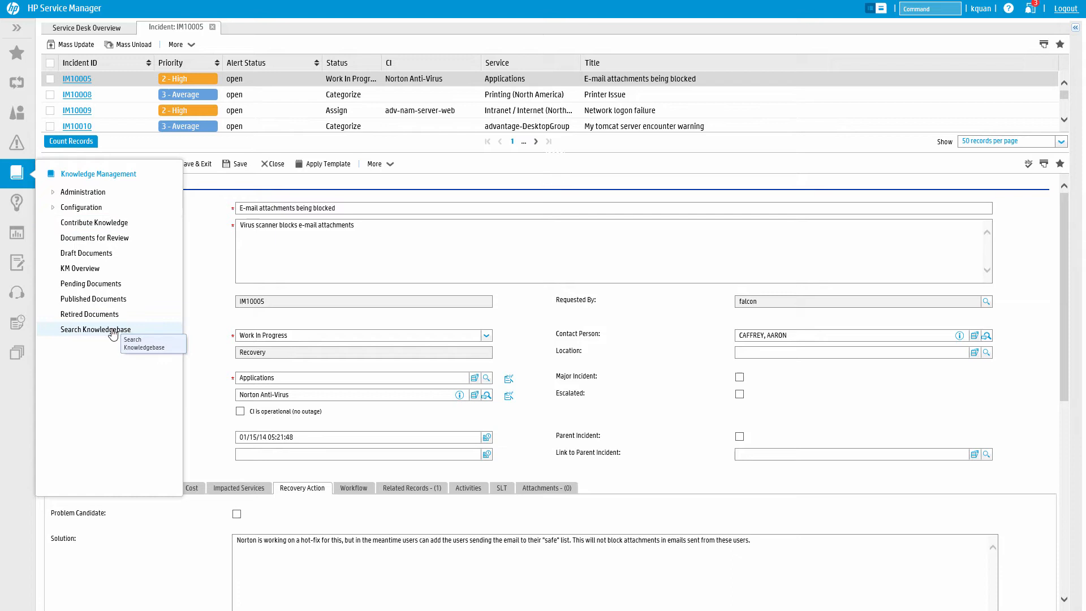
Search the knowledgebase for 'printing' and close the Adaptive Learning tab.
left_click(95, 329)
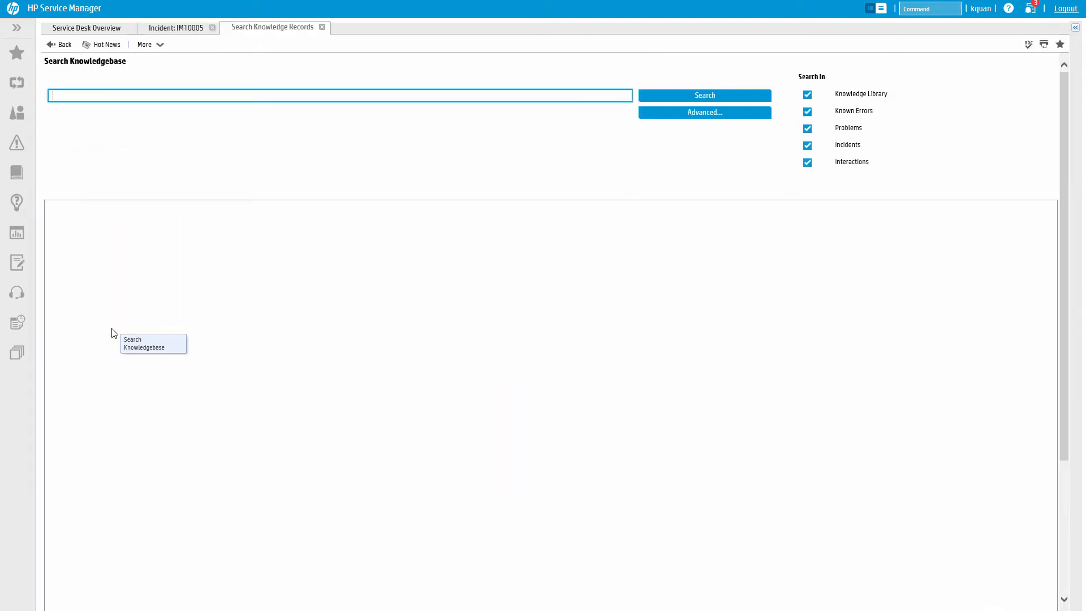
type("pr")
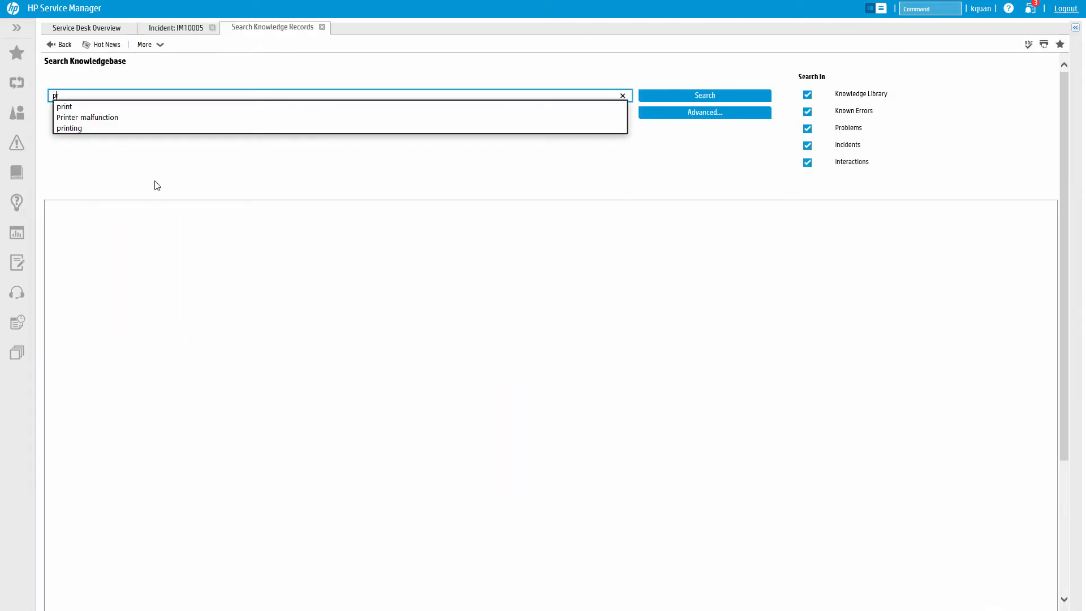
left_click(69, 128)
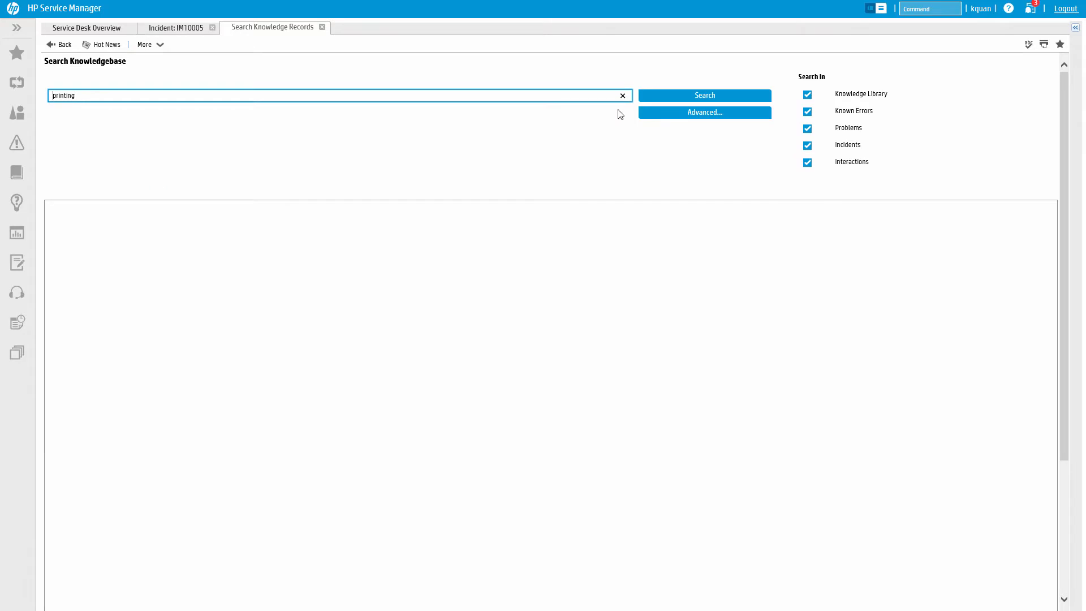
left_click(704, 95)
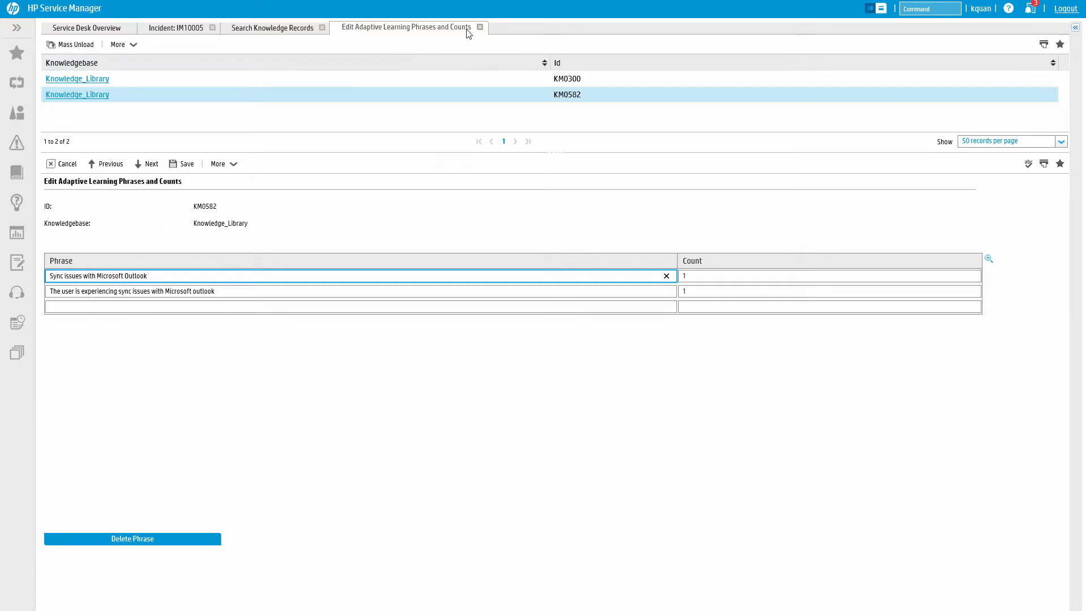
left_click(480, 27)
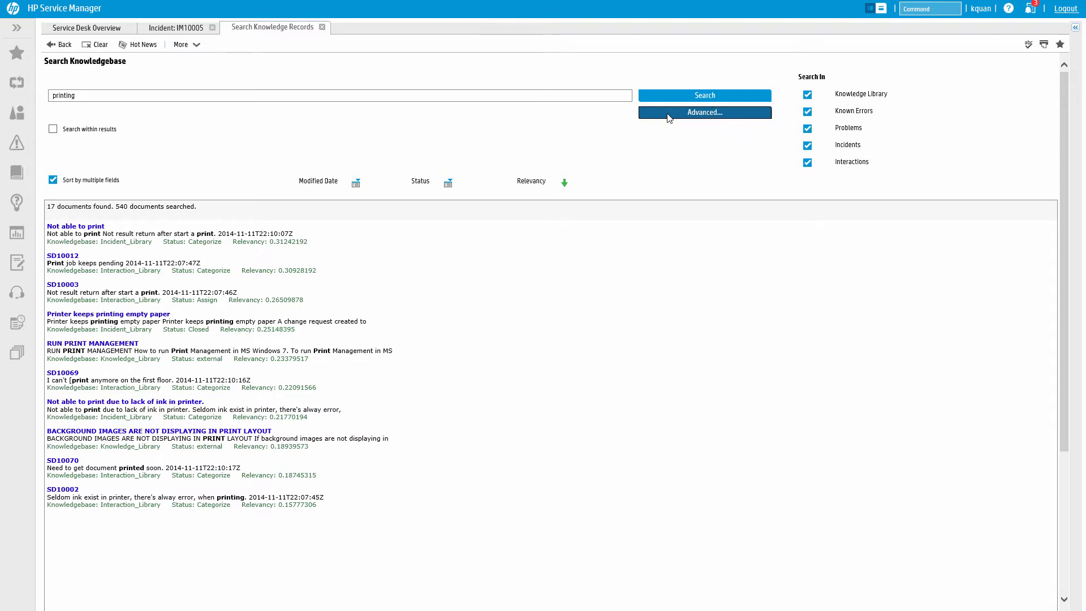
Bring up the advanced search with Knowledge Library Categories and Tags filters.
left_click(703, 112)
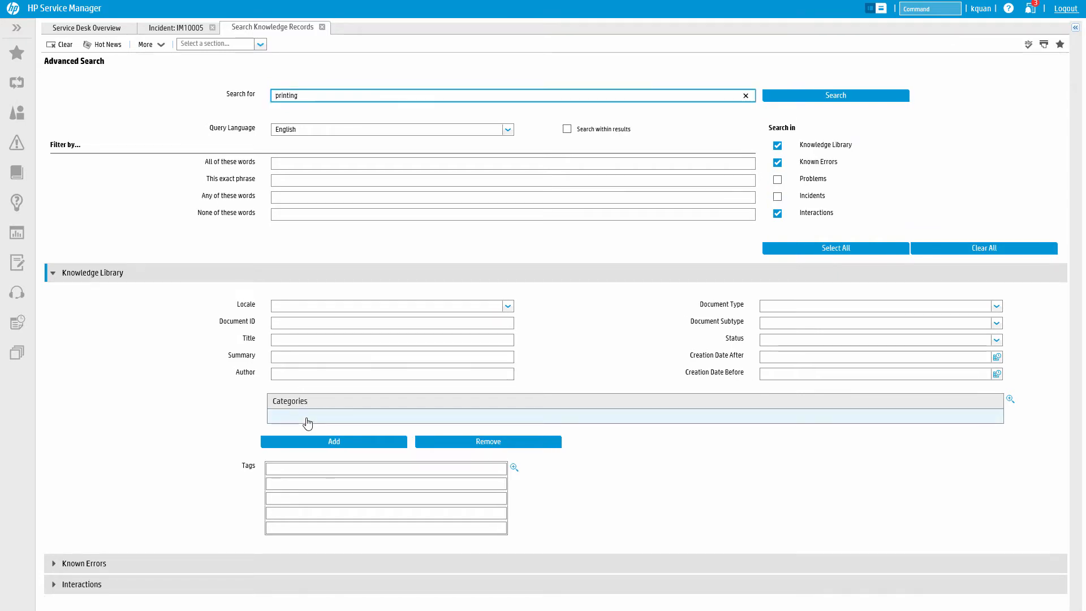
left_click(386, 468)
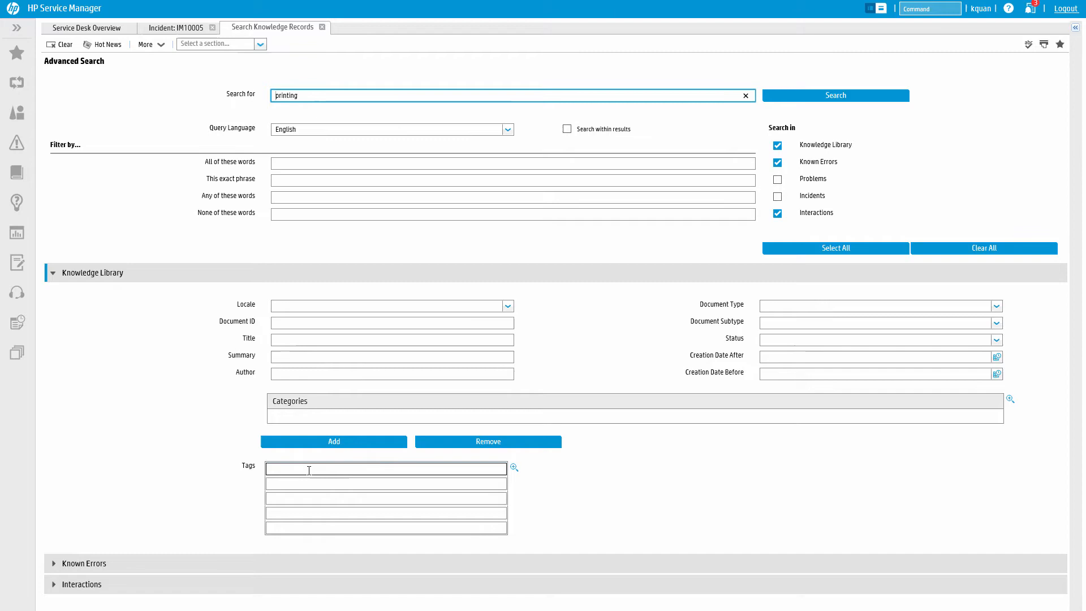
left_click(835, 95)
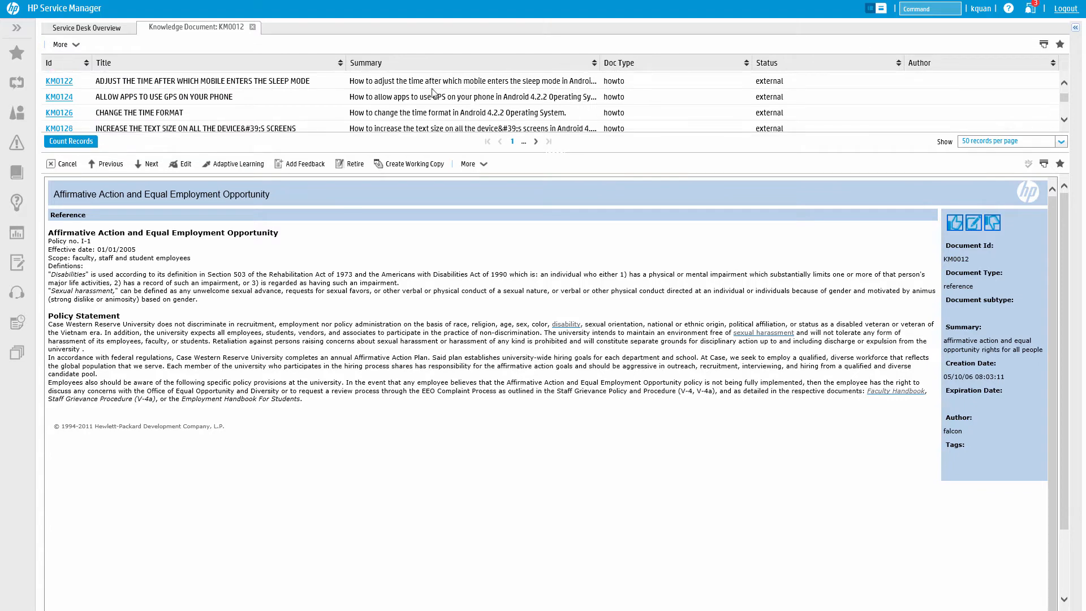
View KM0128's workflow at the External stage, then move on to article KM0132.
left_click(208, 119)
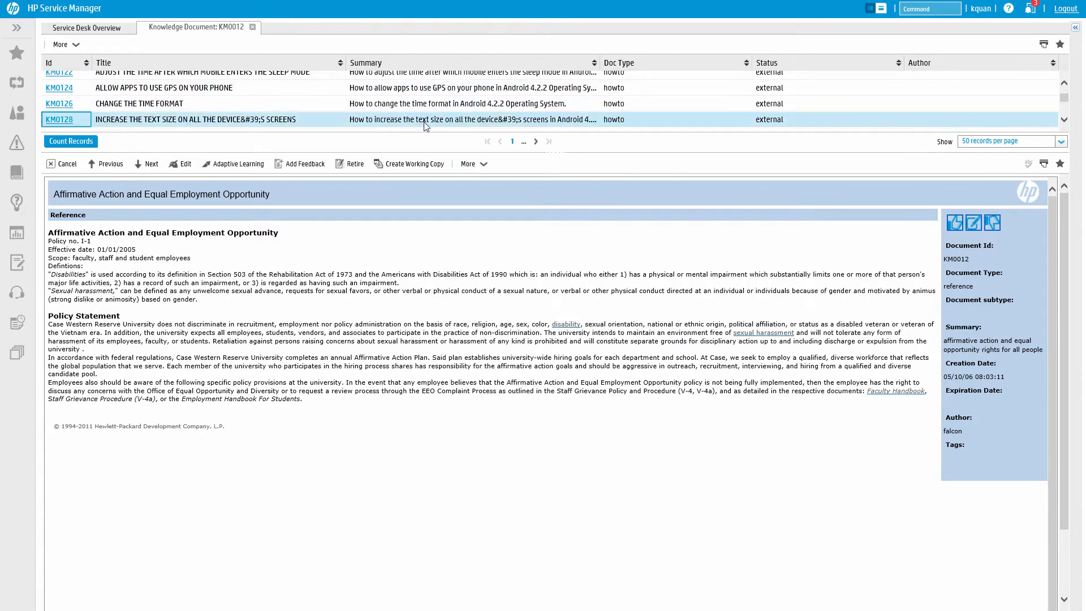
left_click(59, 119)
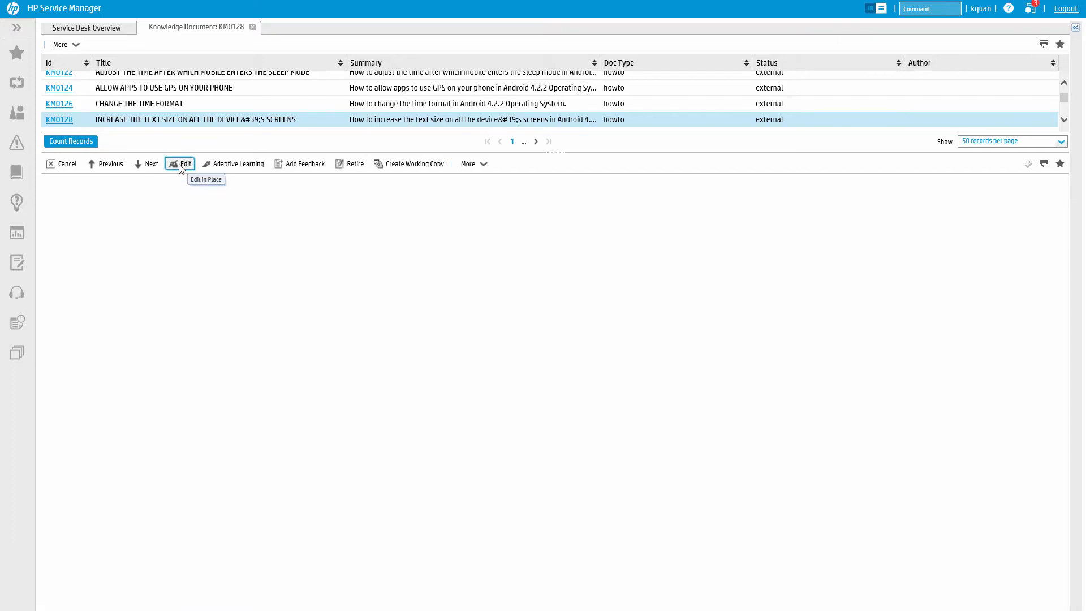
left_click(183, 163)
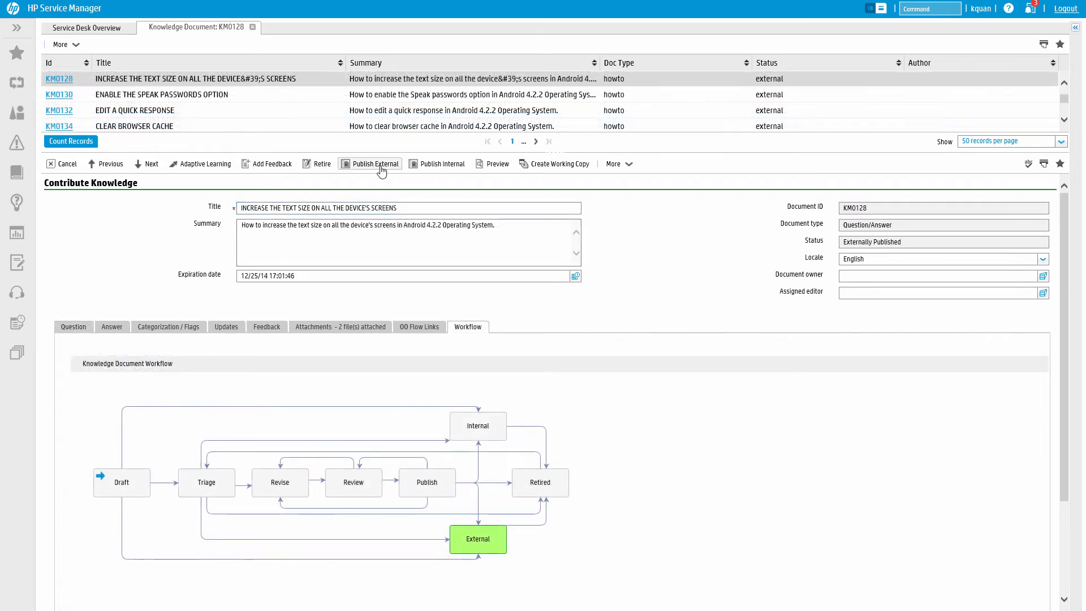
left_click(375, 163)
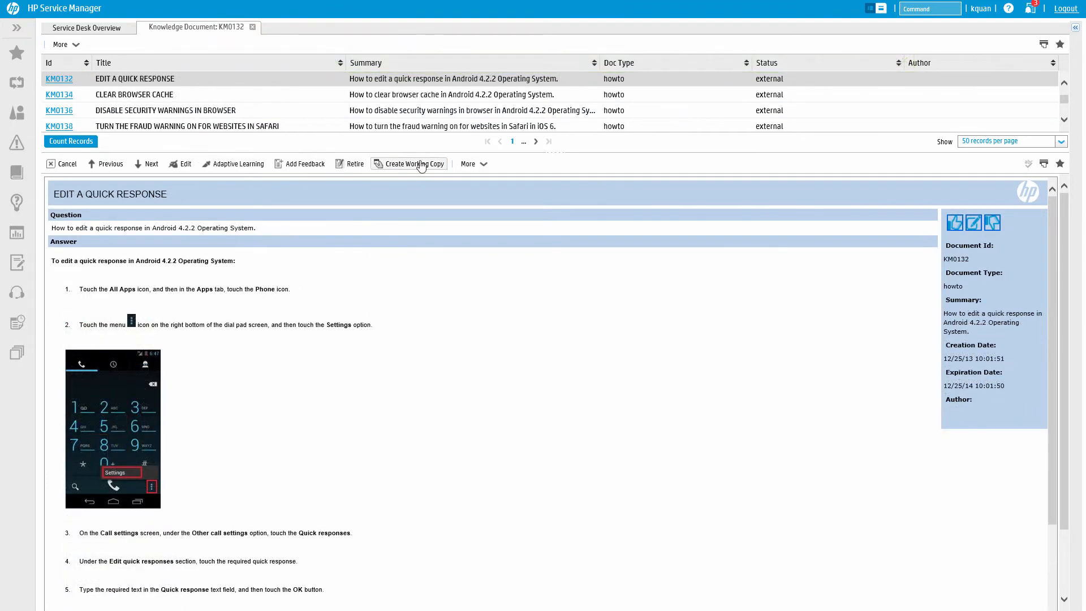
Create a working copy of KM0132 with the question note 'This is also relevant in 4.4'.
left_click(414, 163)
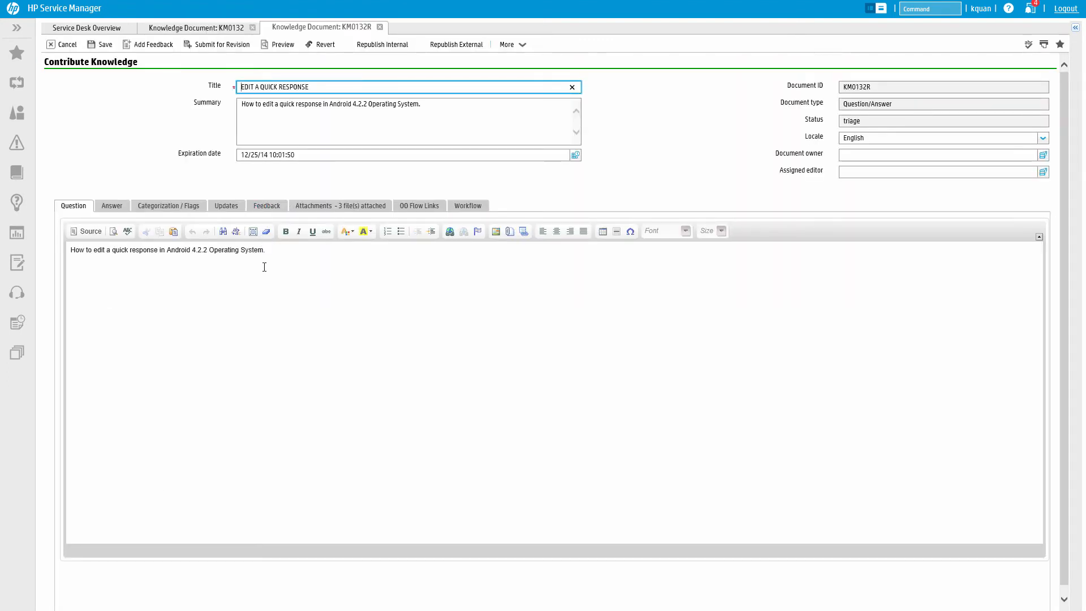
type("This is also relevant in 4.4")
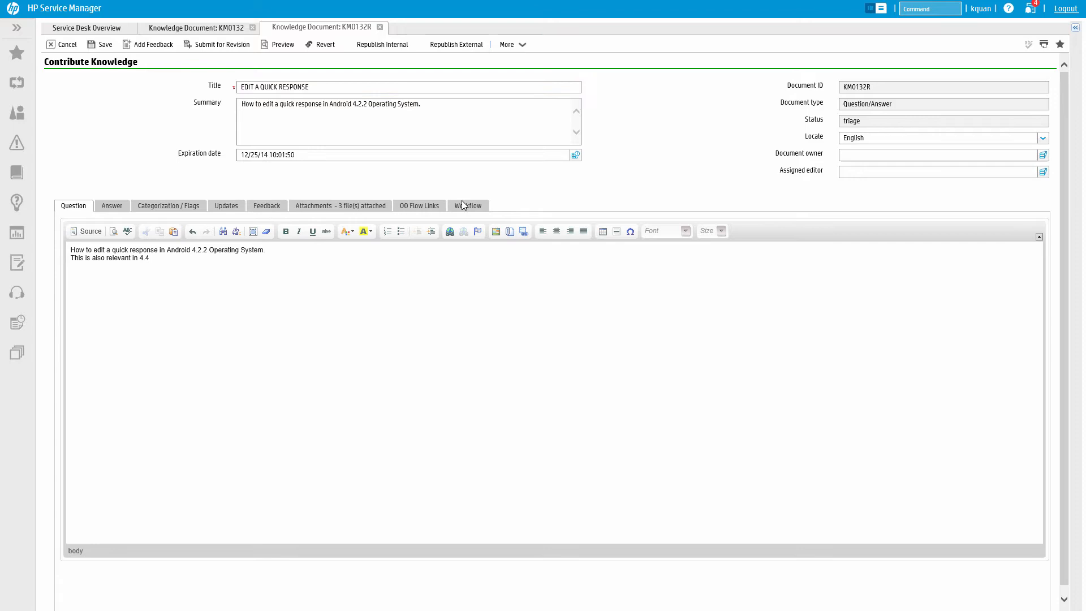
left_click(467, 206)
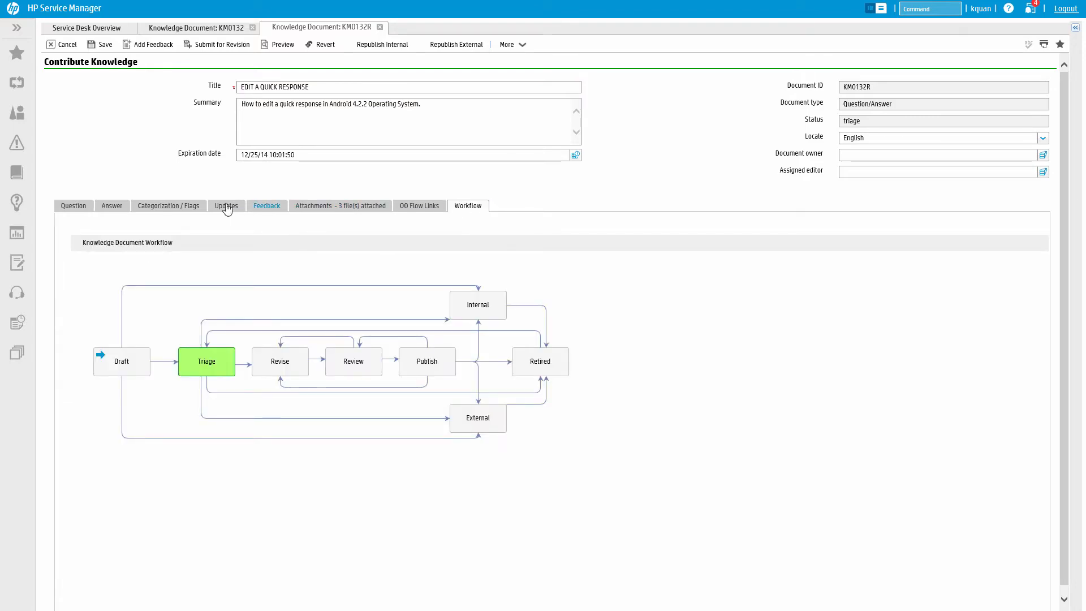
left_click(72, 206)
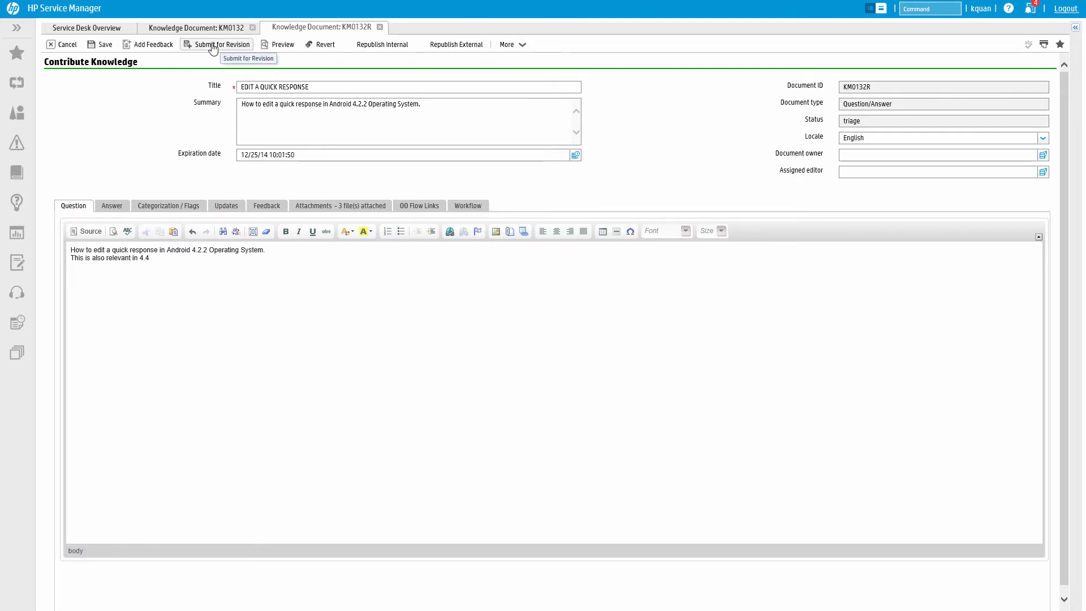
Submit working copy KM0132R for revision and confirm it sits in the Revise stage.
left_click(221, 44)
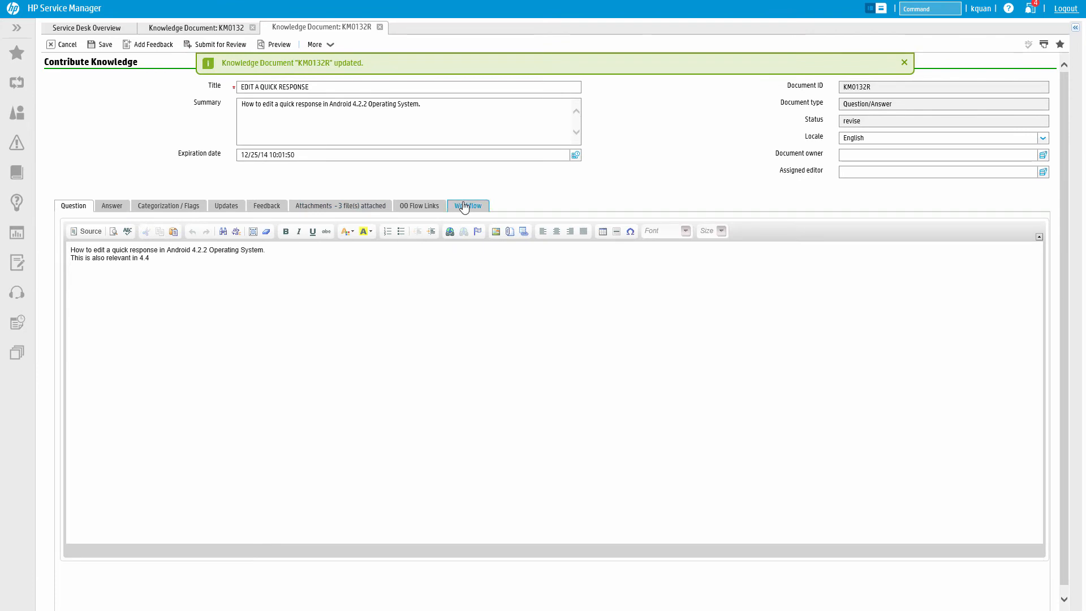
left_click(467, 206)
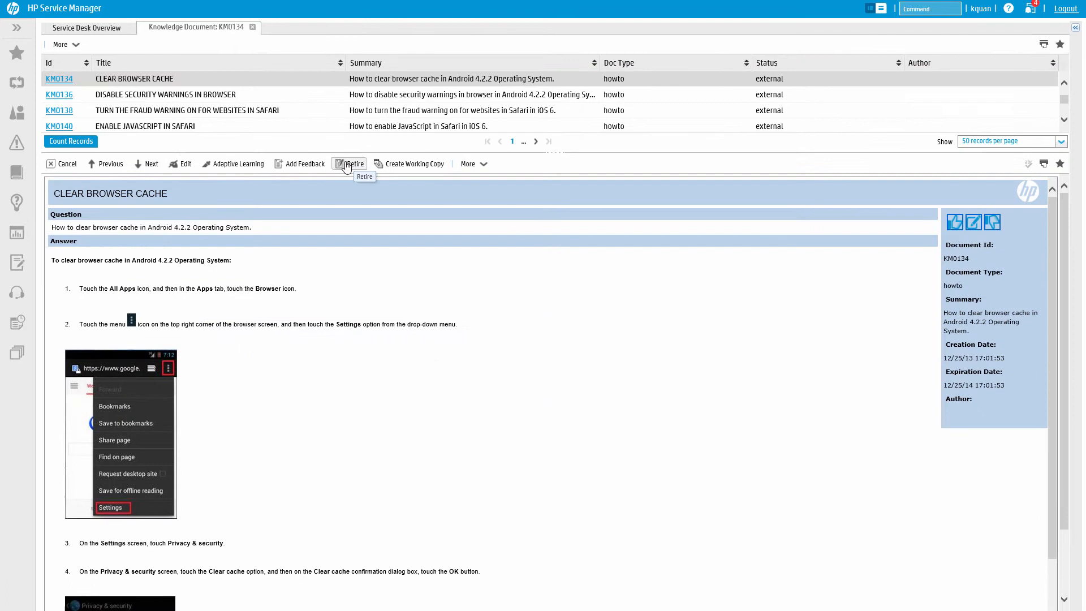
Retire KM0134, see it marked Retired, then unretire it back into Triage.
left_click(354, 163)
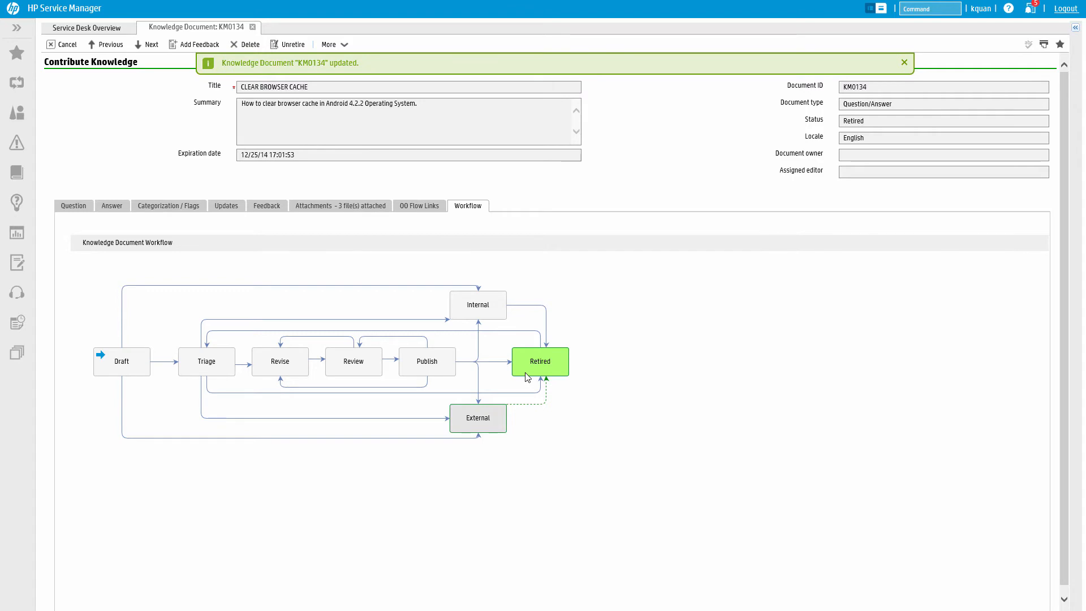
left_click(904, 62)
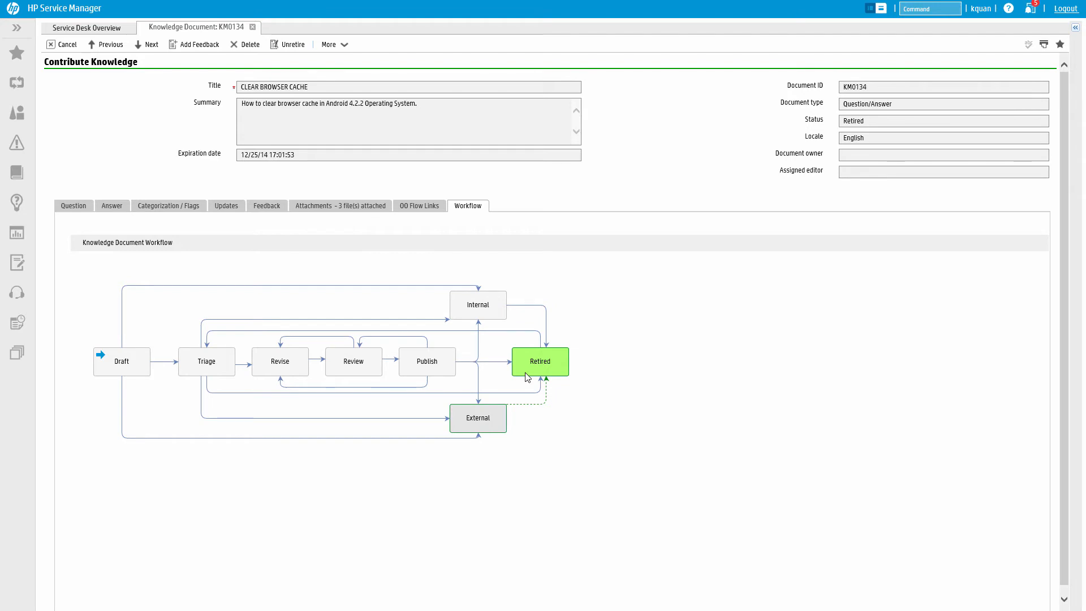
mouse_move(289, 44)
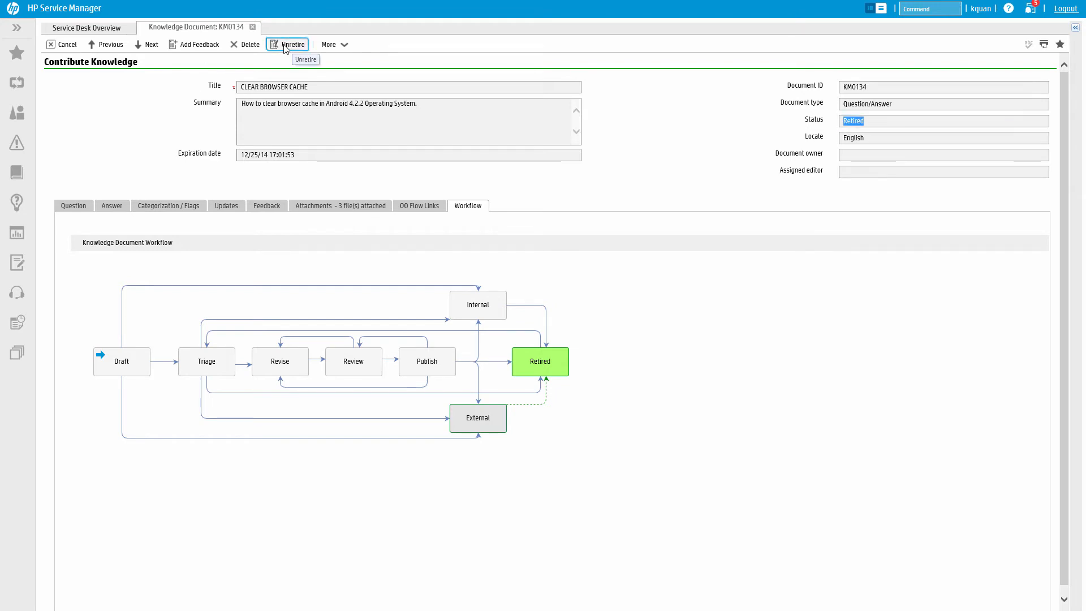
left_click(286, 44)
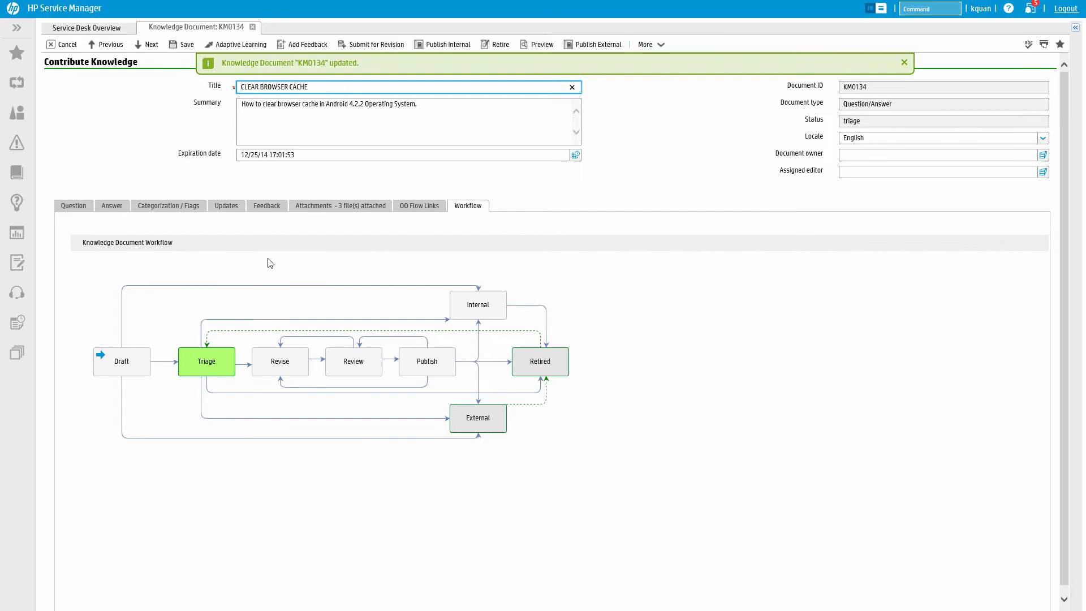
left_click(115, 214)
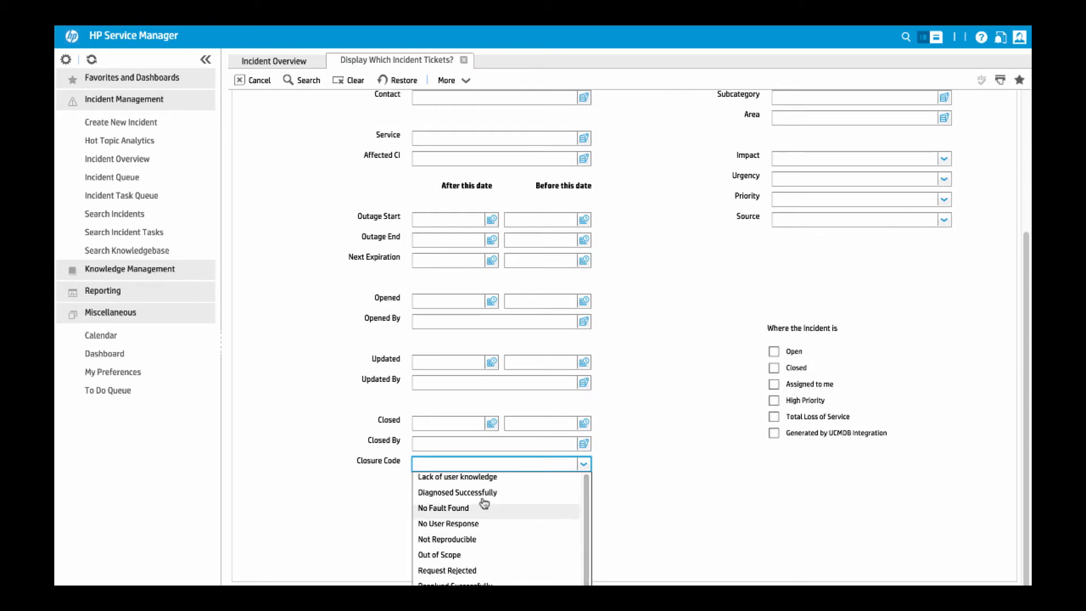
Search incidents with closure code Lack of user knowledge and view their hot topic analytics.
left_click(457, 476)
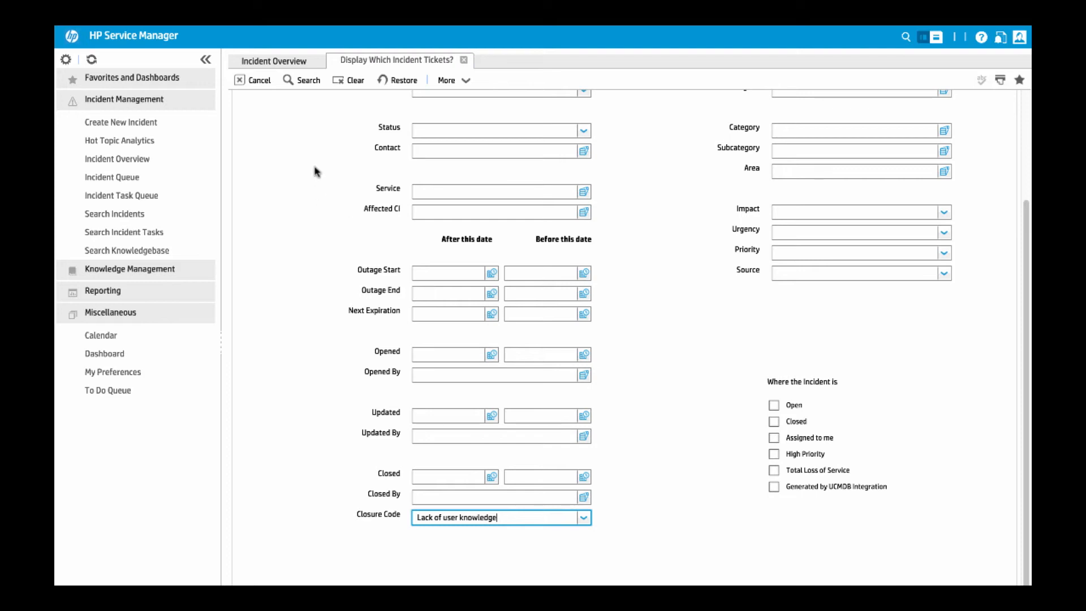
left_click(307, 80)
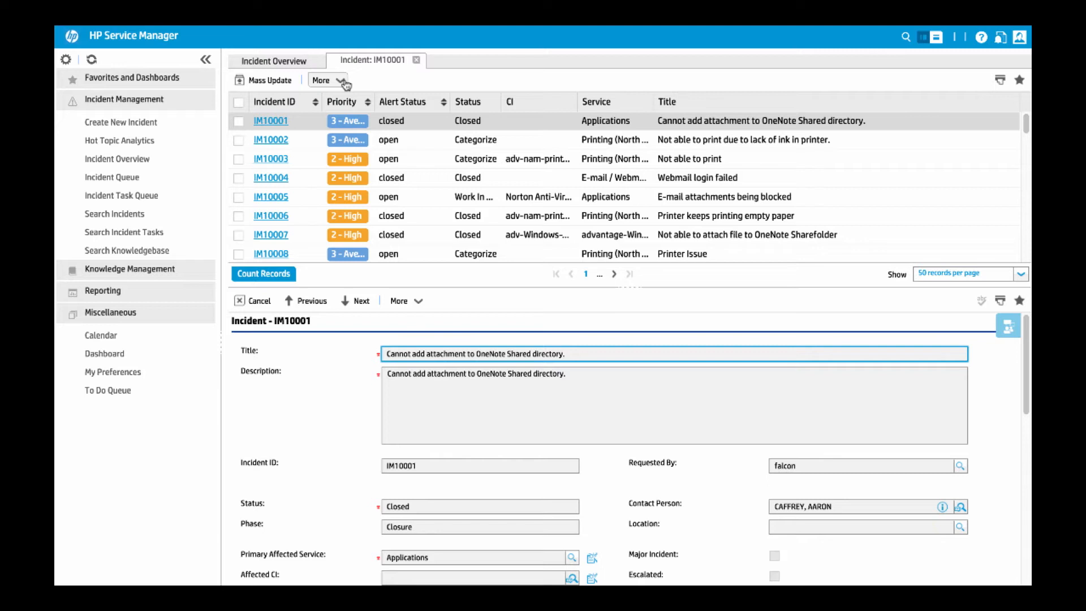
left_click(323, 80)
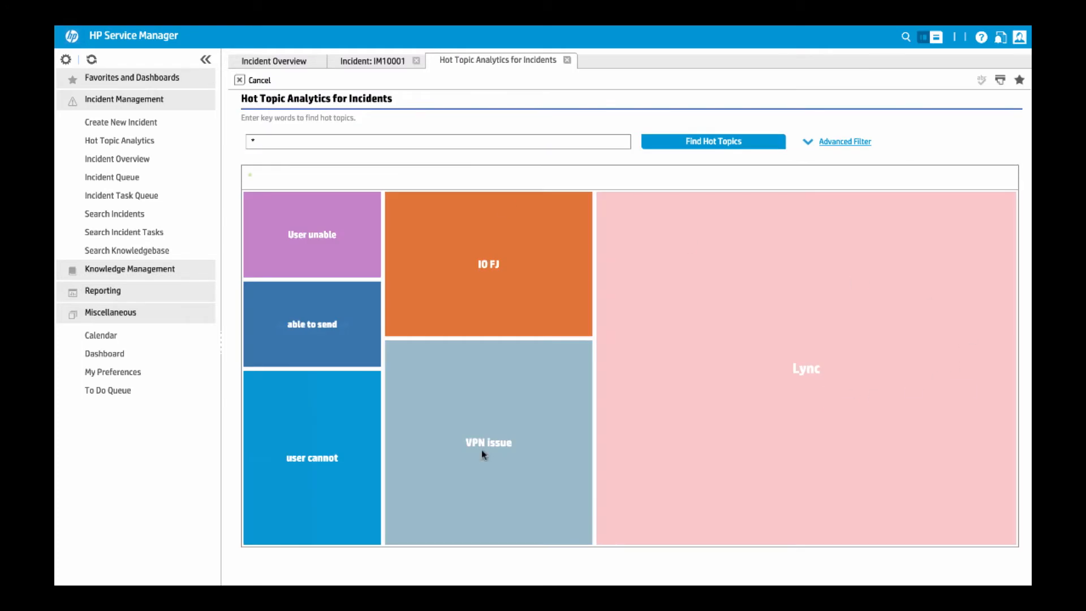
Drill into the VPN issue topic and start a Problem/Solution article from incident IM10071.
left_click(489, 443)
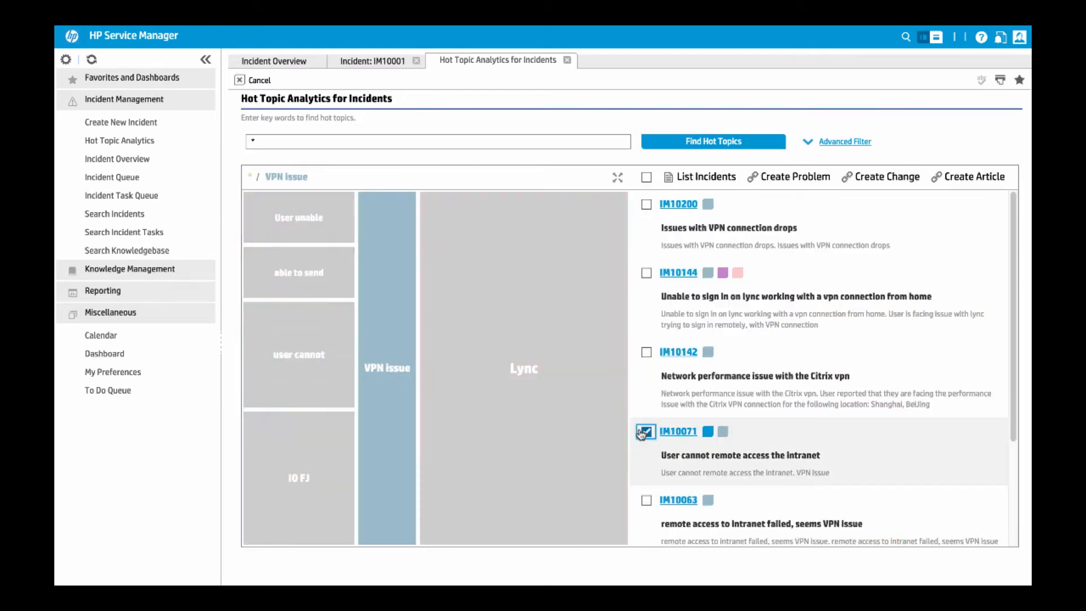
left_click(645, 431)
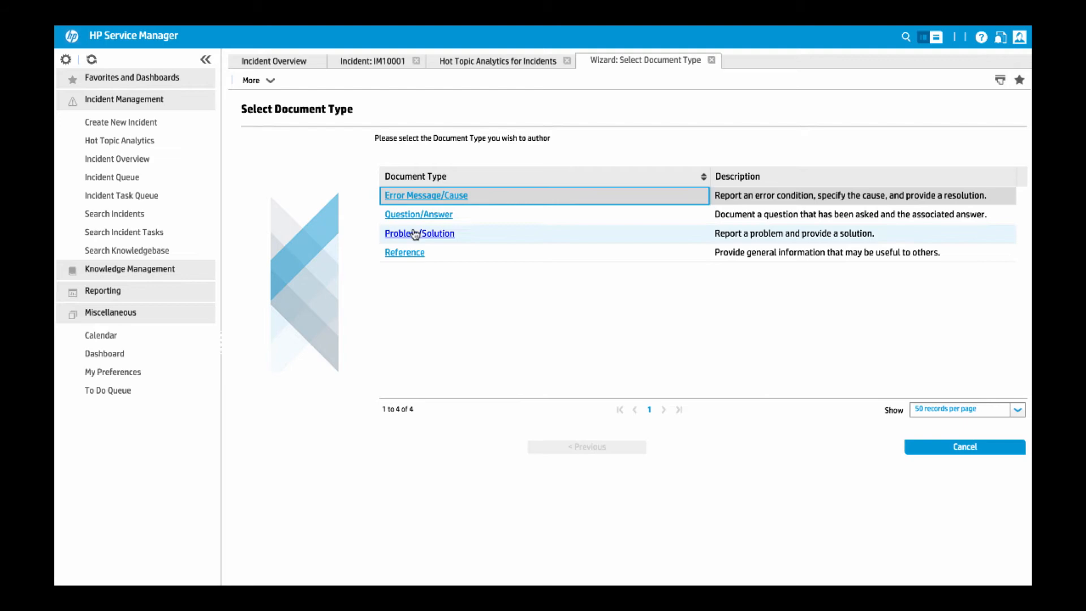
left_click(419, 233)
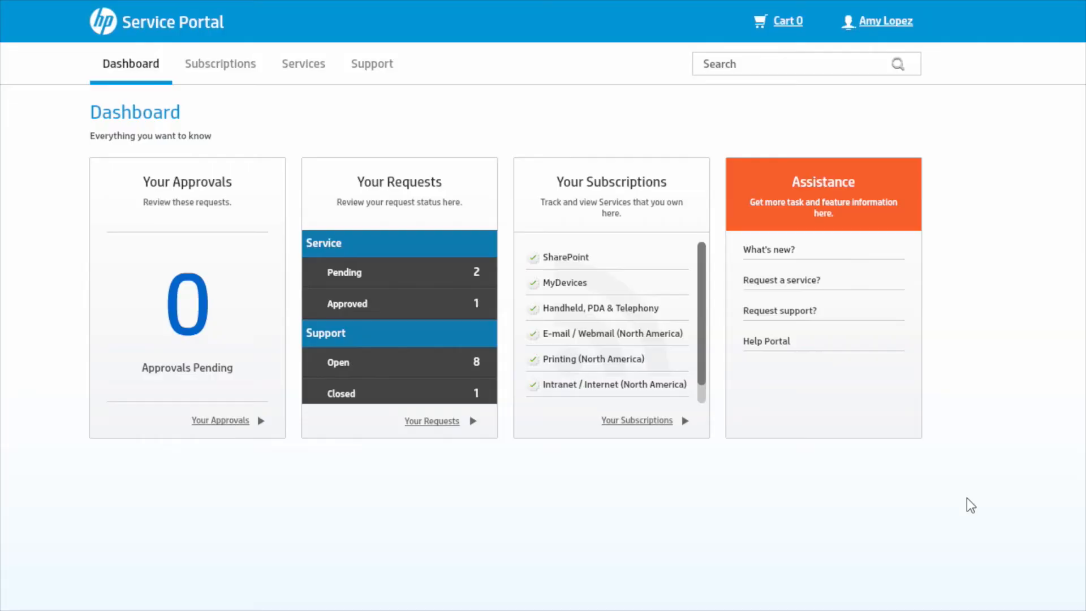
Search the portal for 'mail access' and open result article KM0232 on missing Windows driver software.
left_click(790, 64)
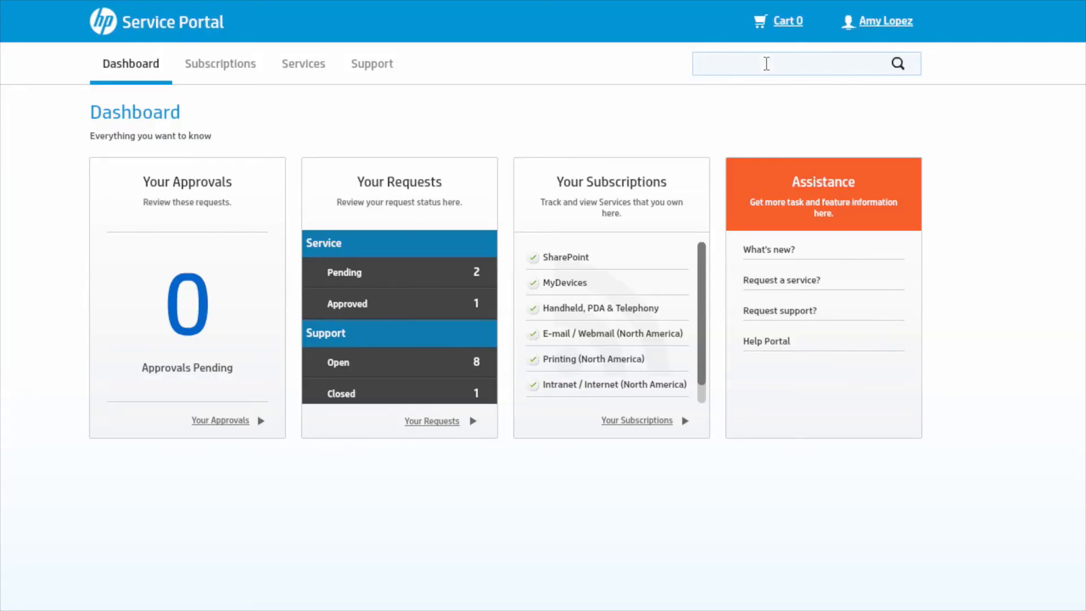
type("mail access")
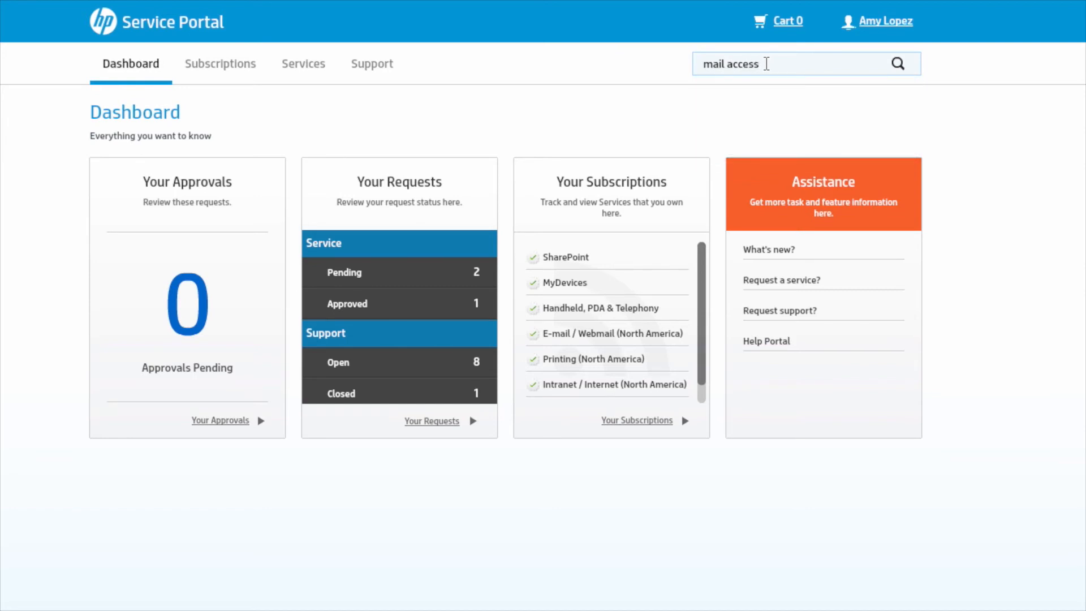
left_click(897, 64)
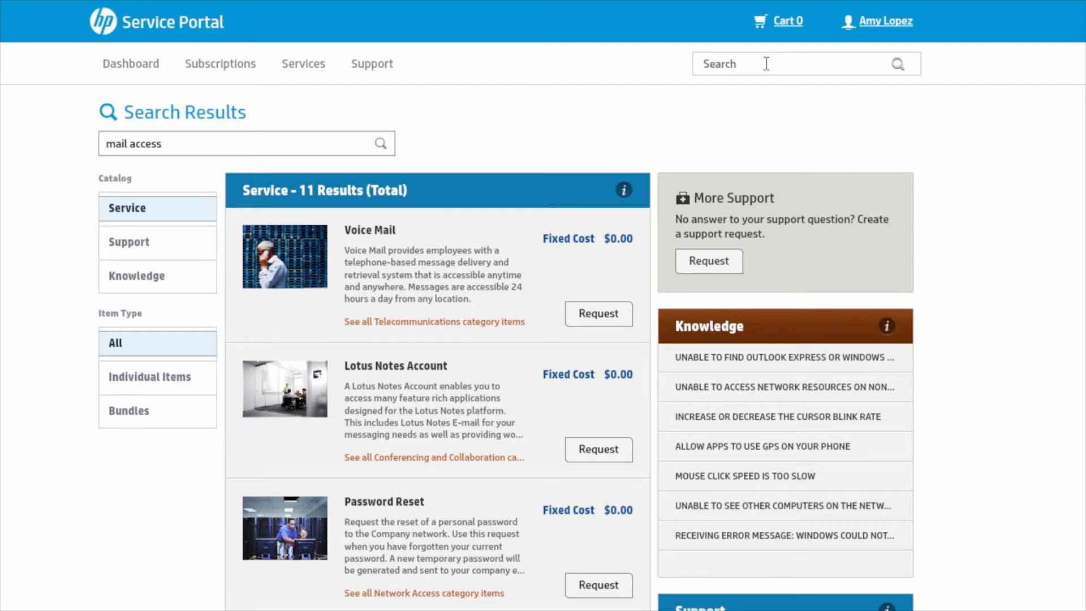
mouse_move(544, 300)
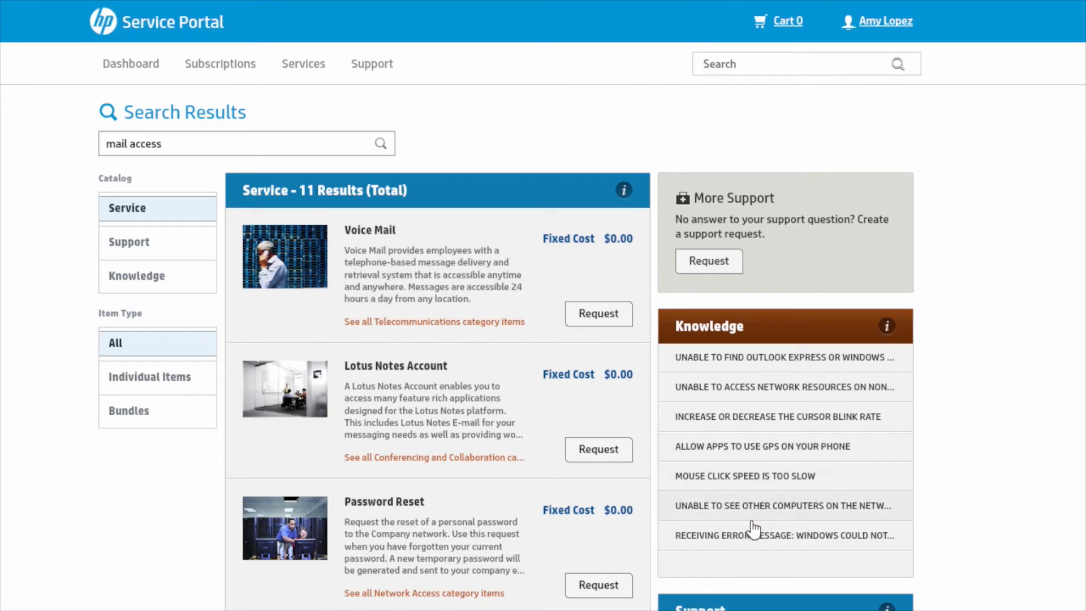
left_click(781, 535)
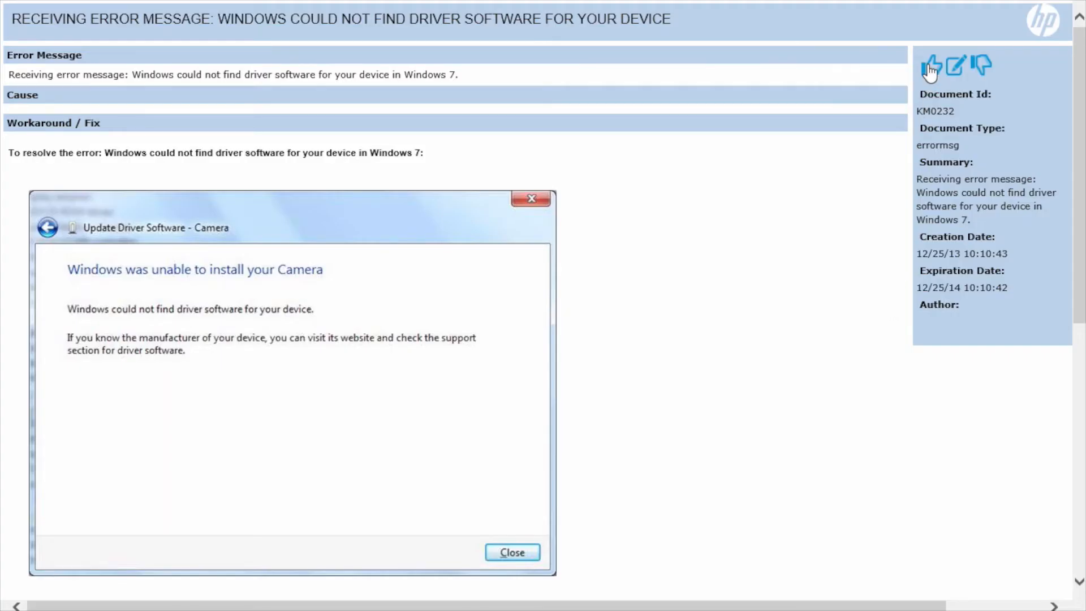
mouse_move(930, 64)
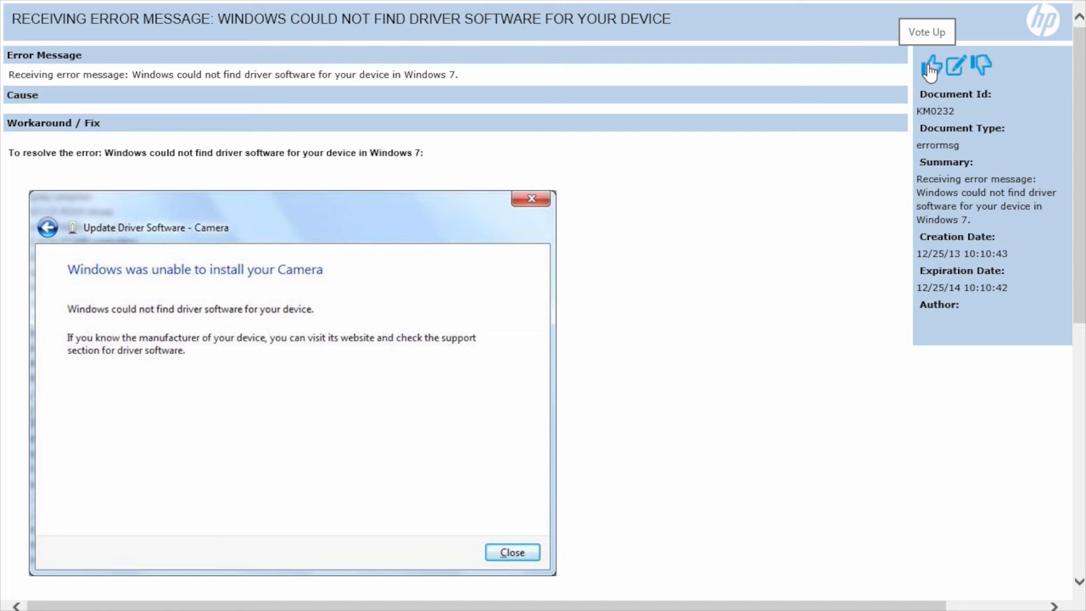
mouse_move(983, 66)
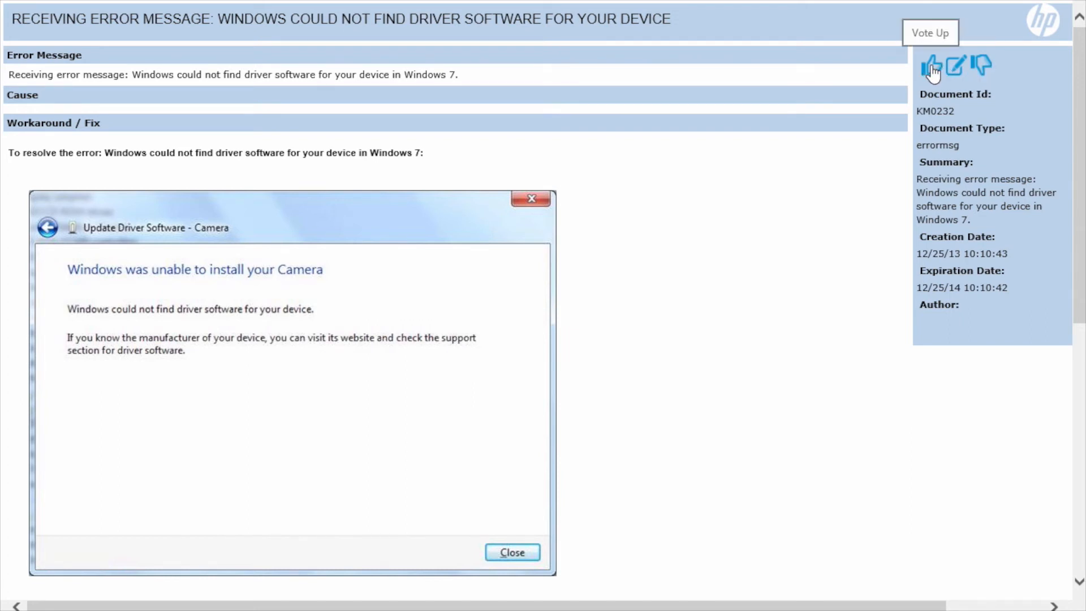
Vote KM0232 up and submit Useful feedback commenting 'This article was very helpful'.
left_click(934, 66)
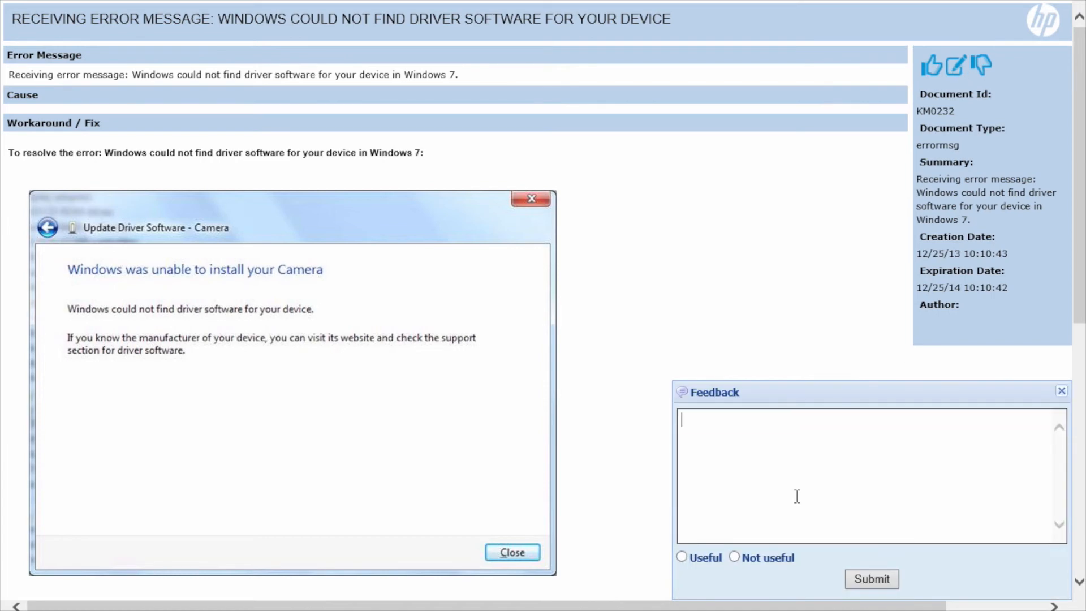
type("This article was very helpful")
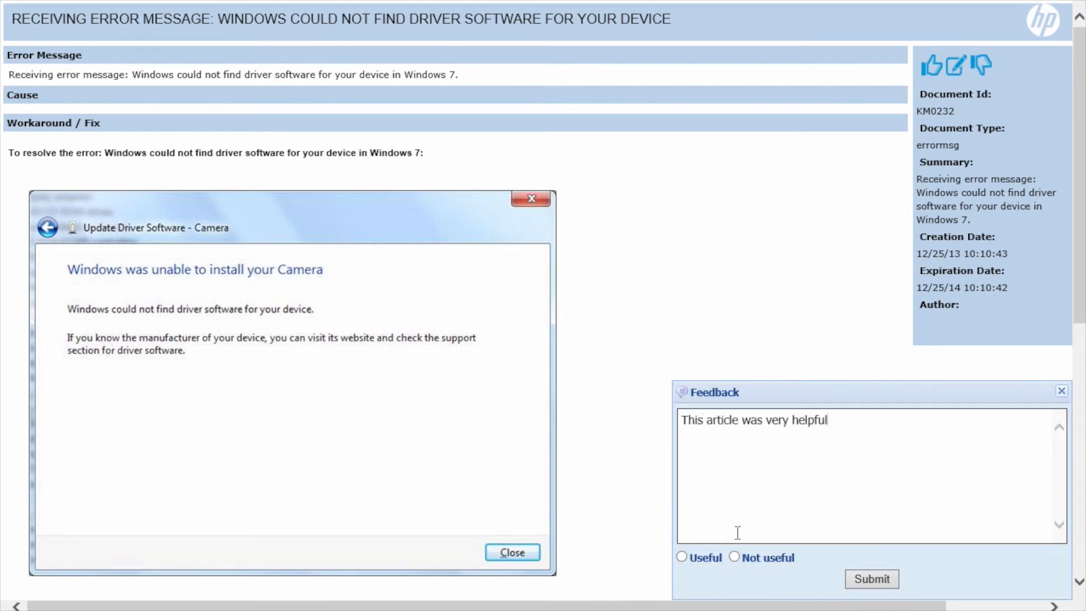
left_click(682, 557)
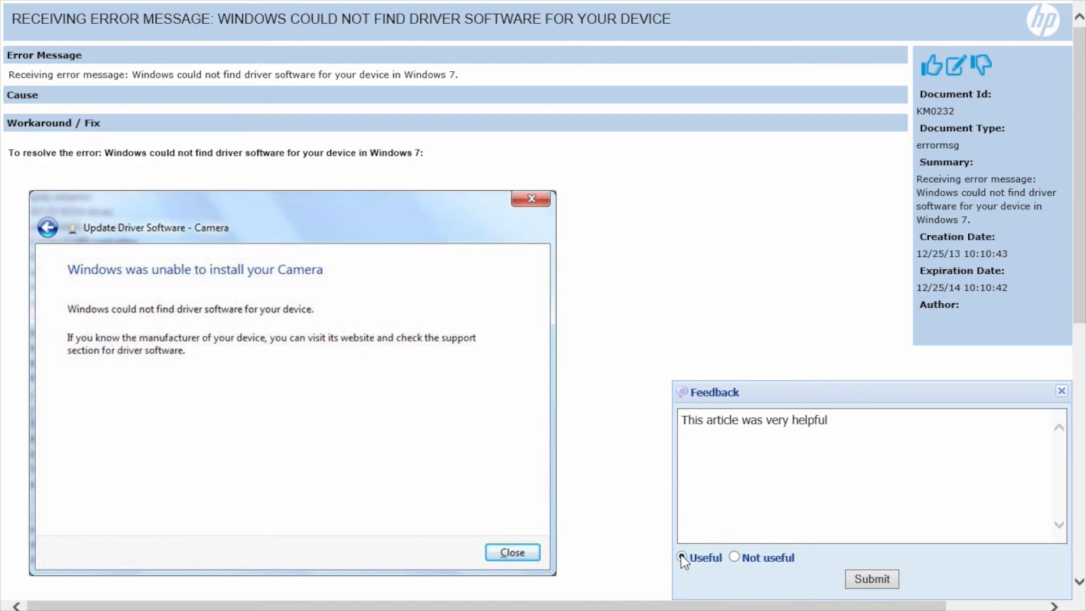
left_click(871, 578)
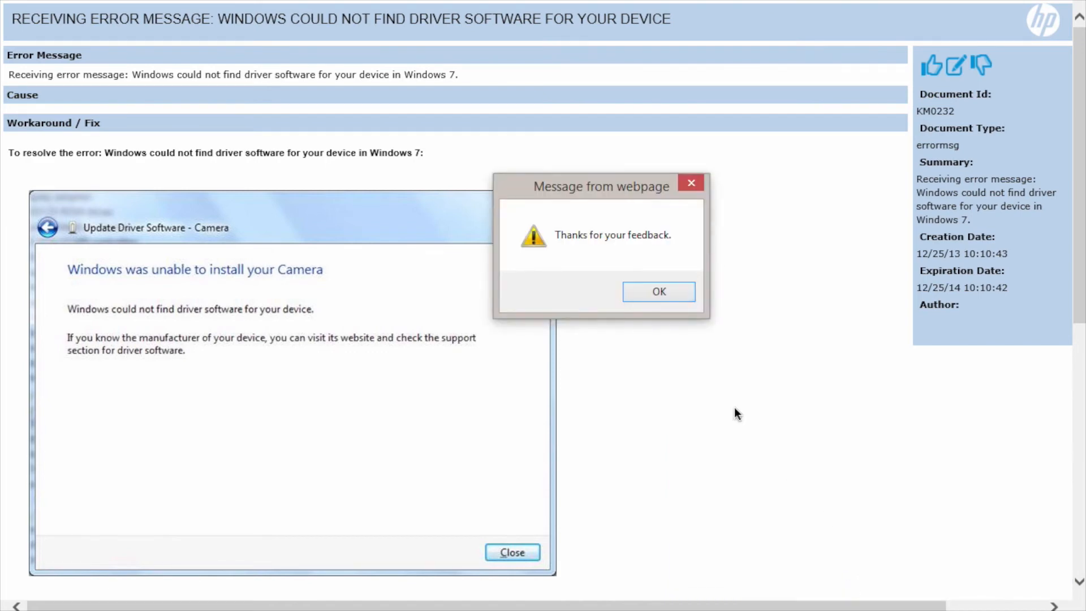
left_click(658, 292)
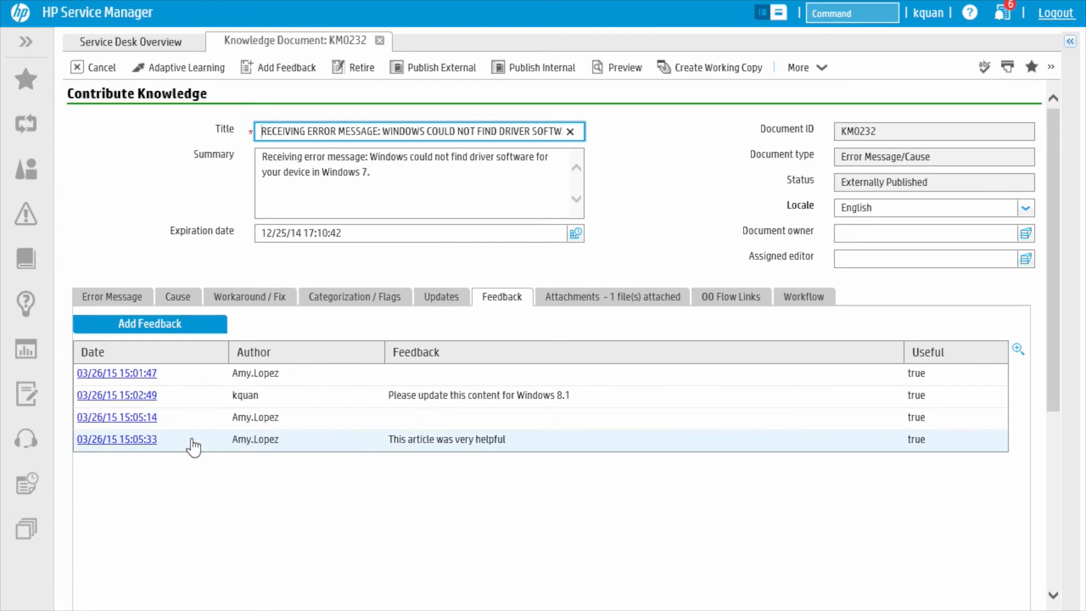
mouse_move(136, 447)
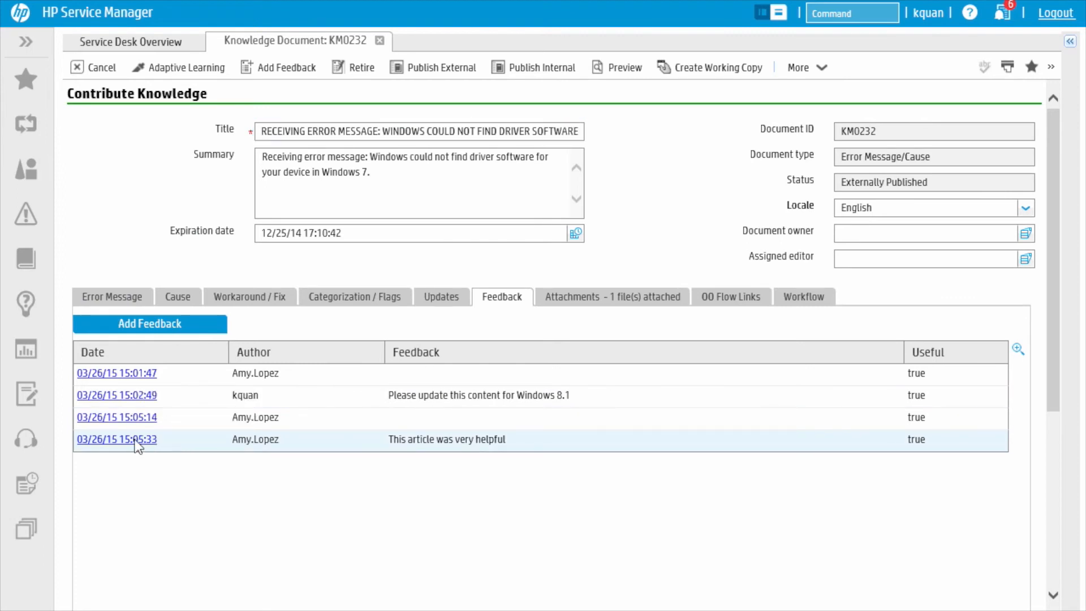
Open the newest feedback record on KM0232 in detail, then cancel back to the list.
left_click(116, 439)
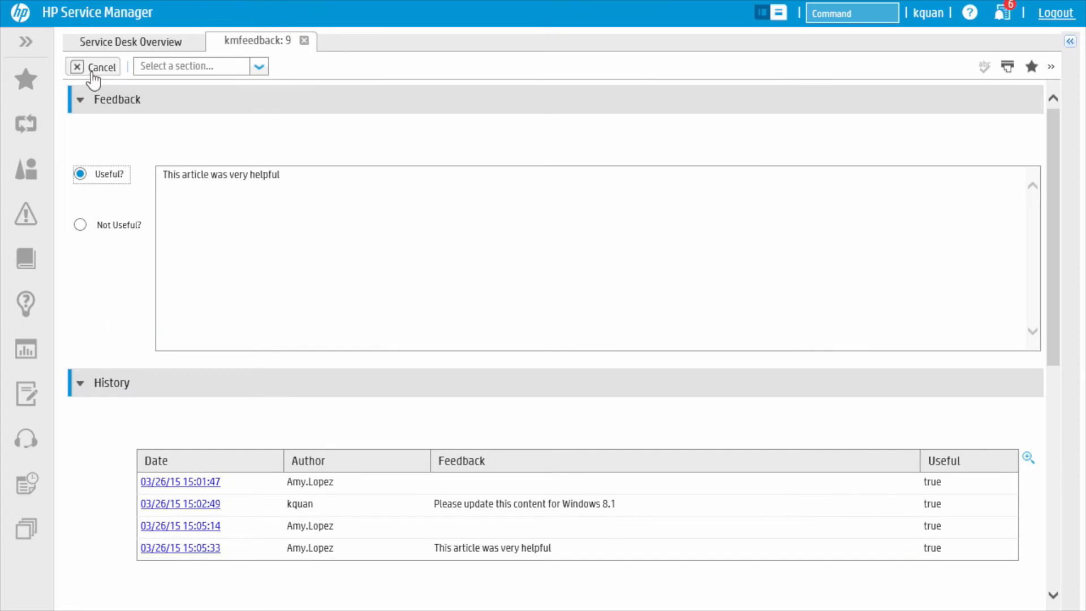
left_click(93, 67)
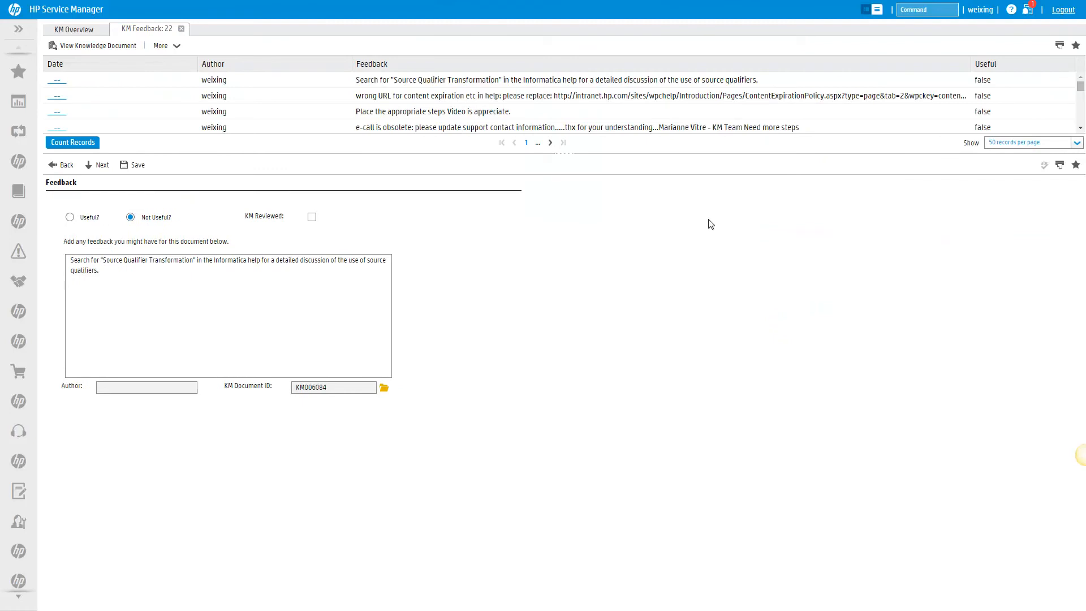
Find hot topics across KM user feedback and drill into Project, then omega.
key("F11")
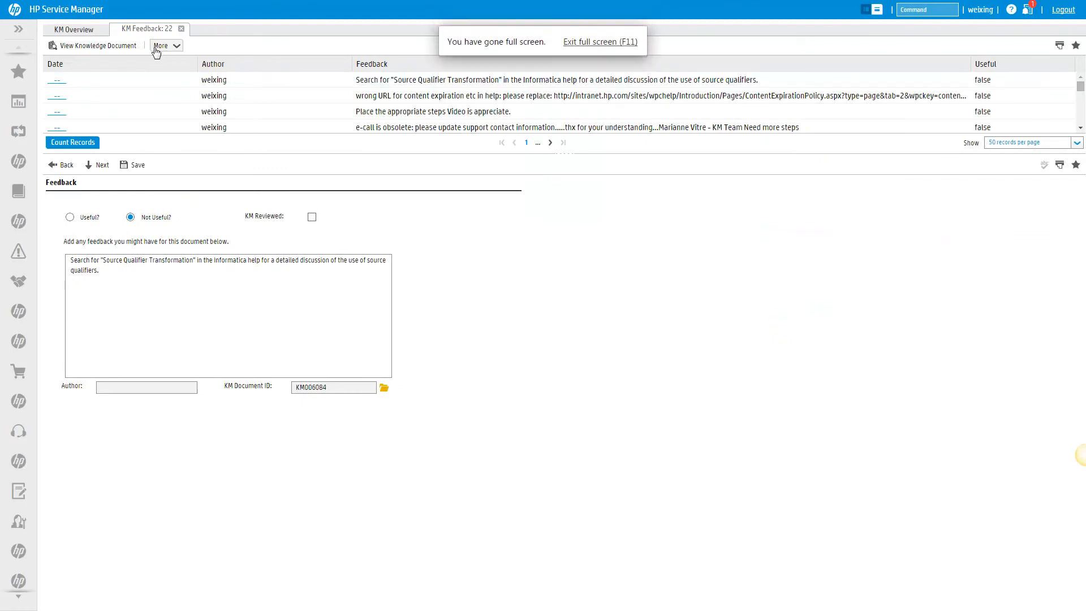
left_click(163, 45)
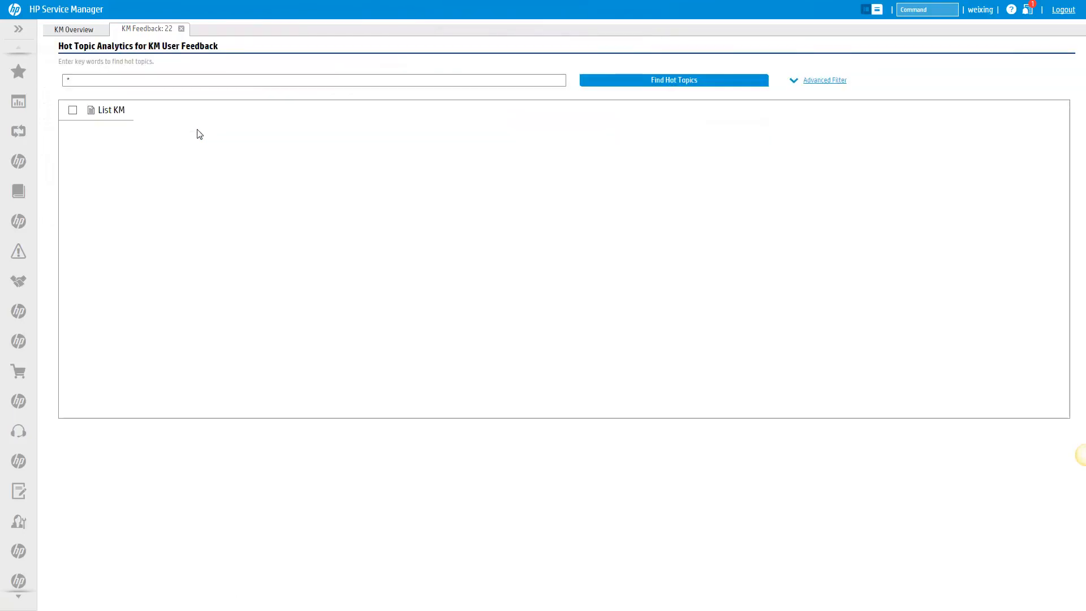
left_click(672, 80)
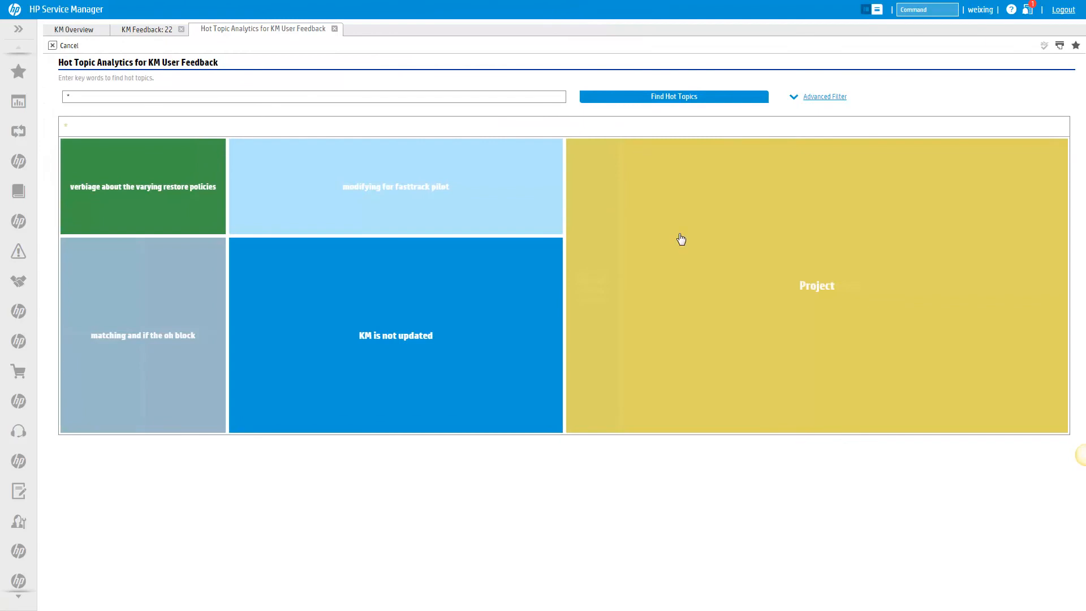
left_click(817, 285)
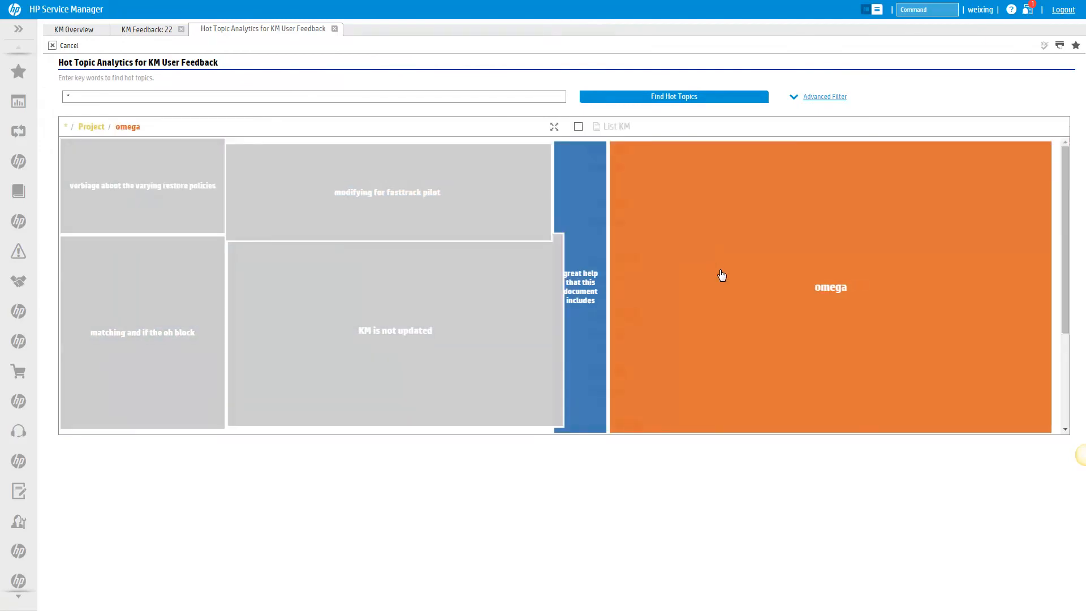
left_click(829, 286)
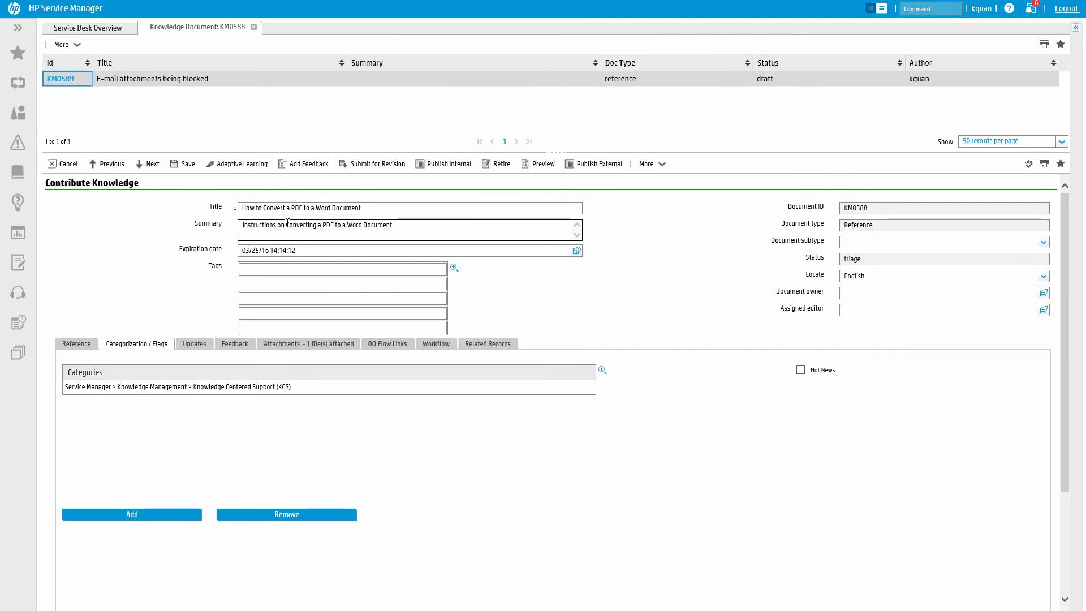
Save KM0588, inspect its Triage workflow node and begin setting the document owner.
left_click(181, 163)
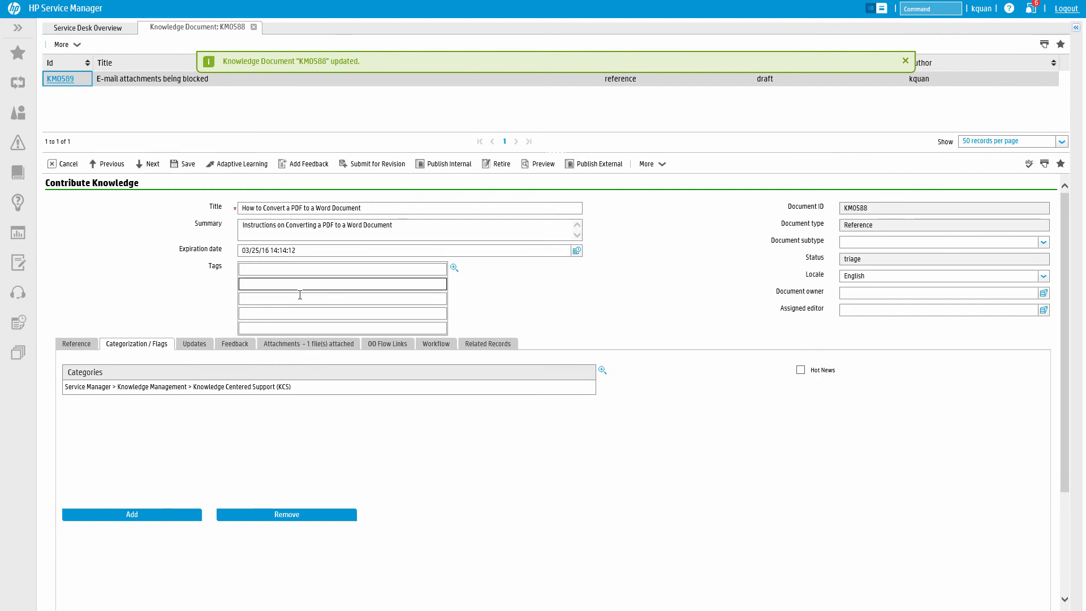
left_click(435, 344)
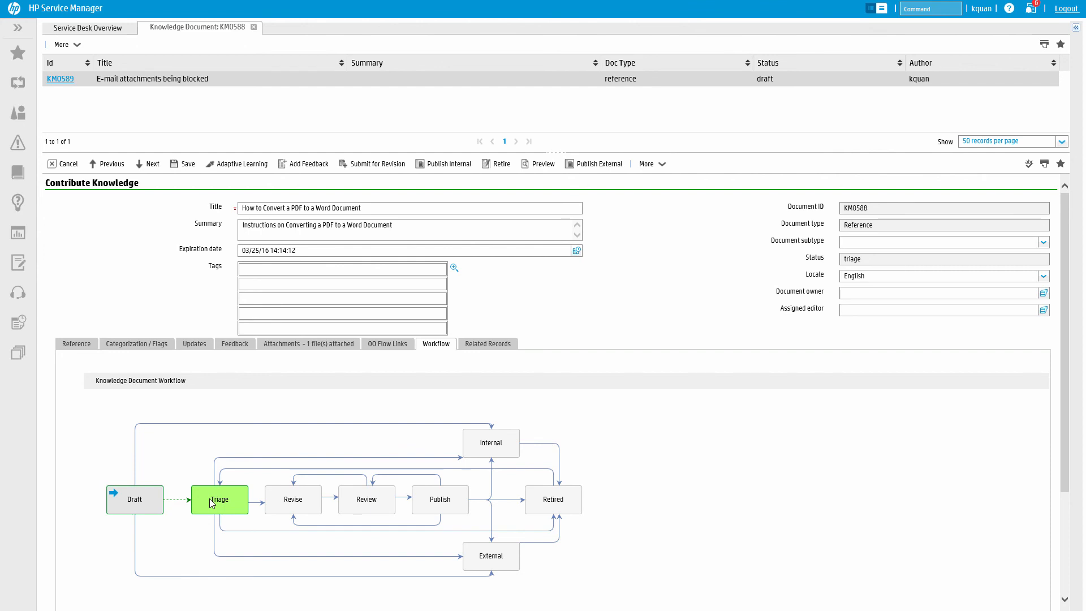
left_click(942, 292)
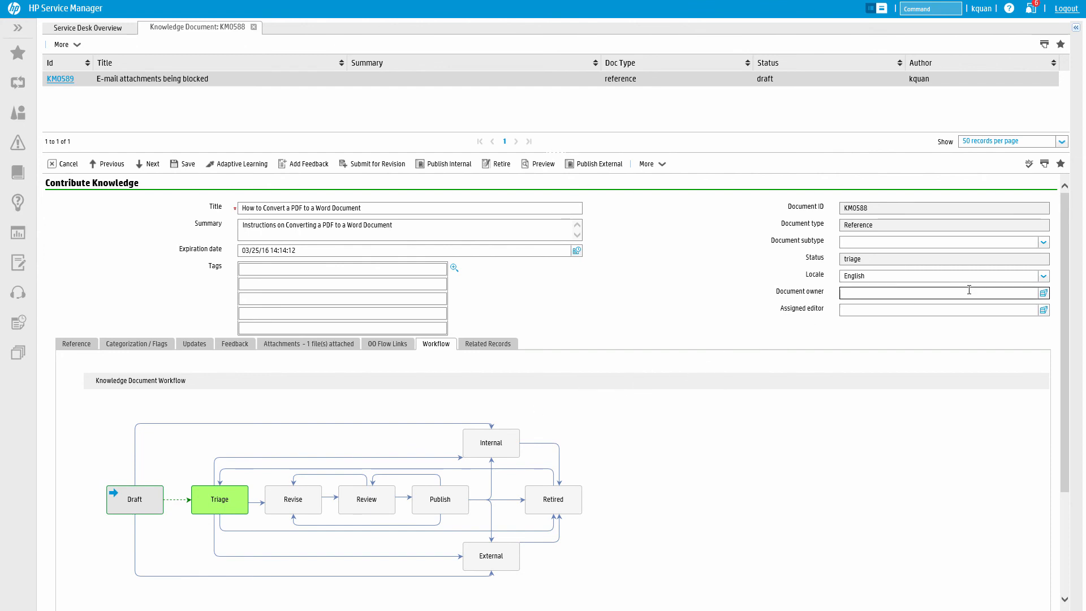
left_click(487, 344)
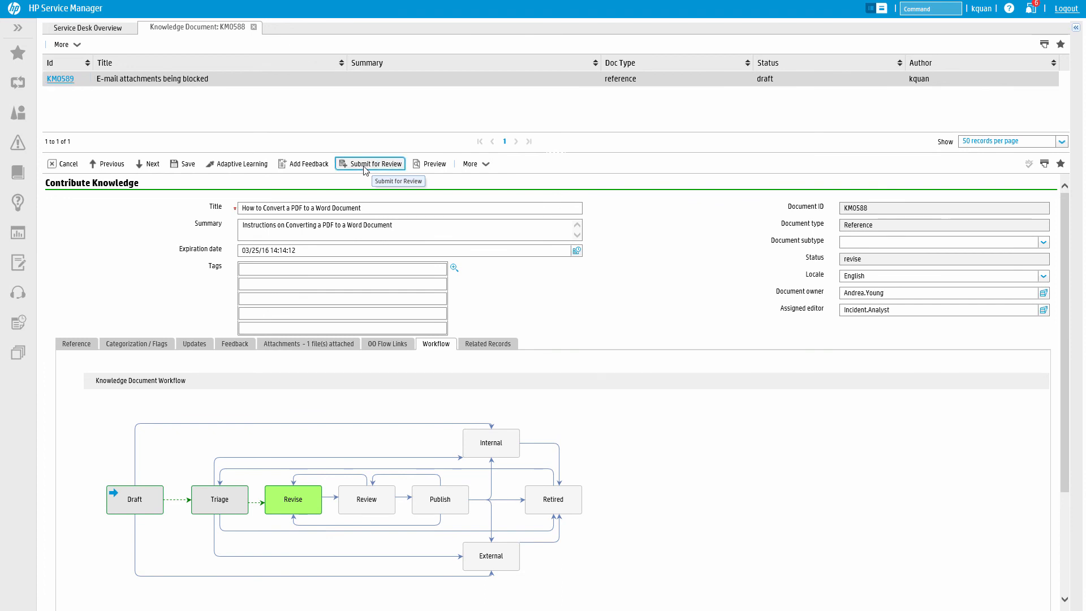
Submit KM0588 for review, accept the document and publish it externally.
left_click(371, 163)
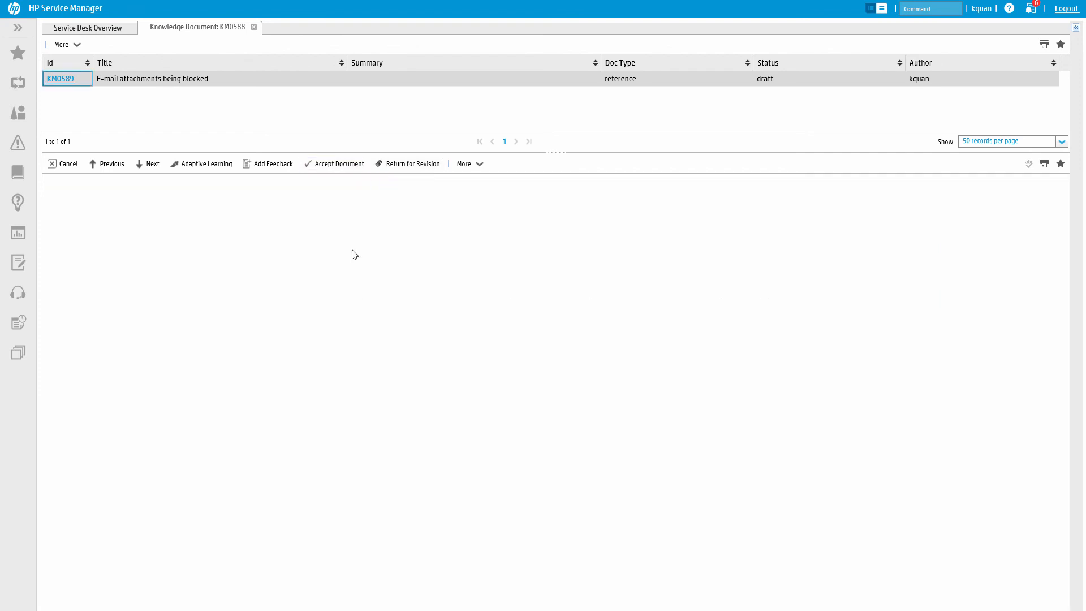
left_click(60, 78)
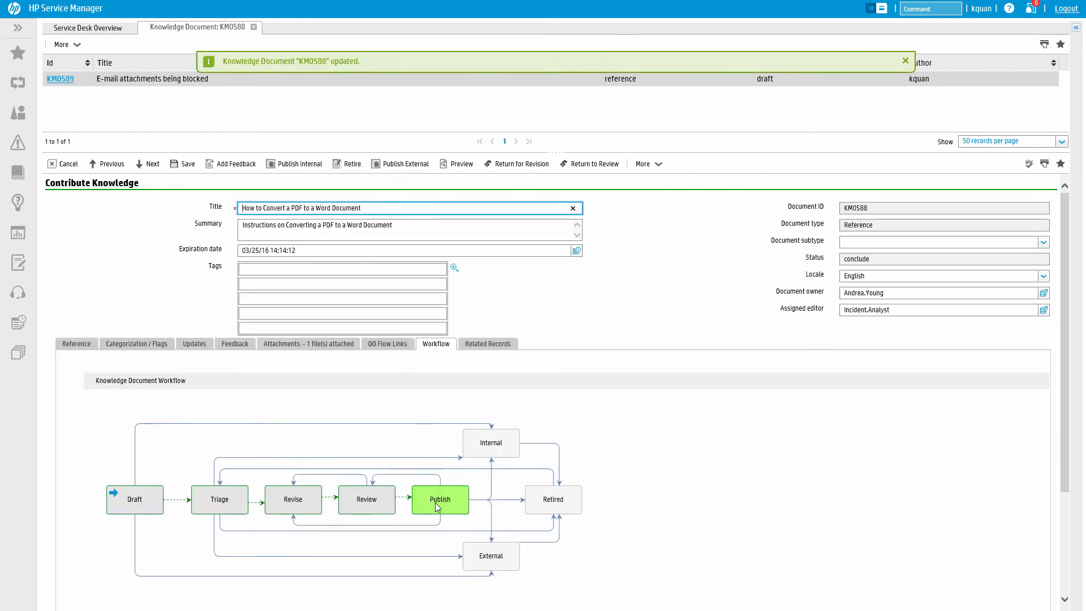
mouse_move(509, 571)
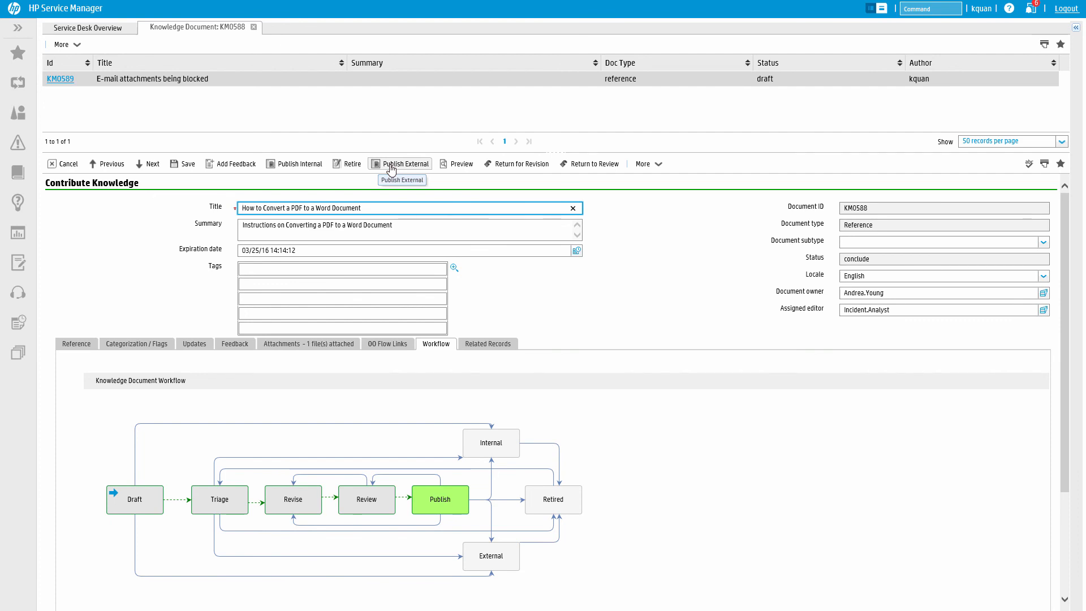
left_click(403, 163)
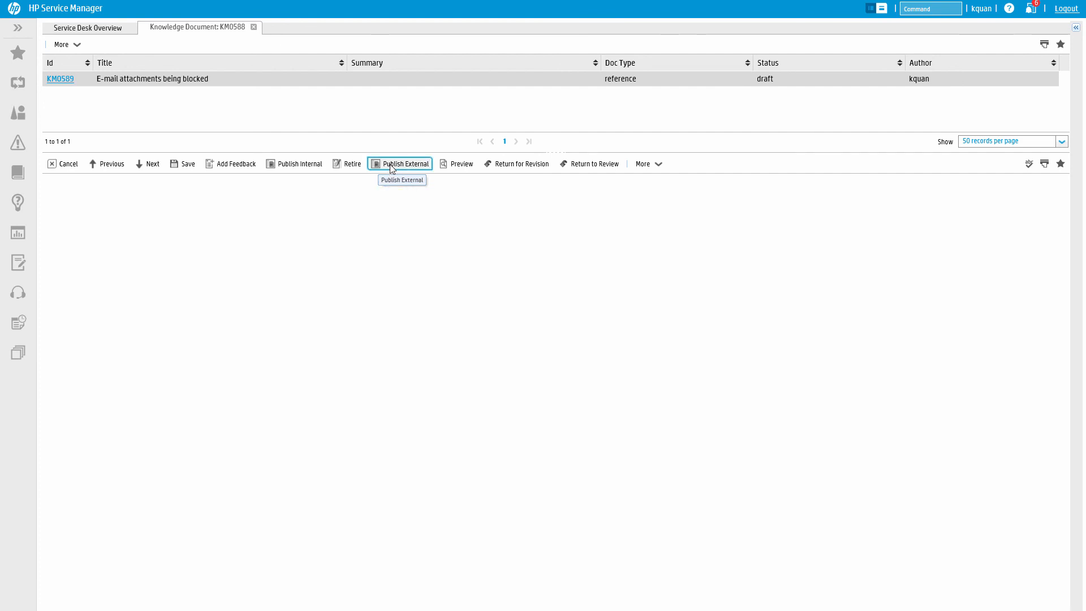
left_click(400, 163)
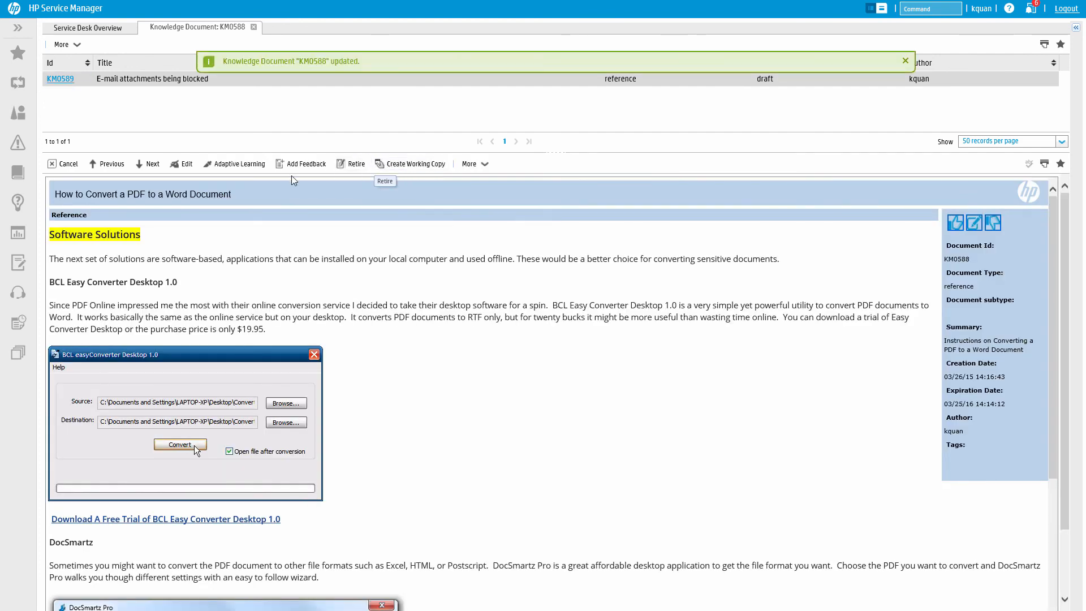